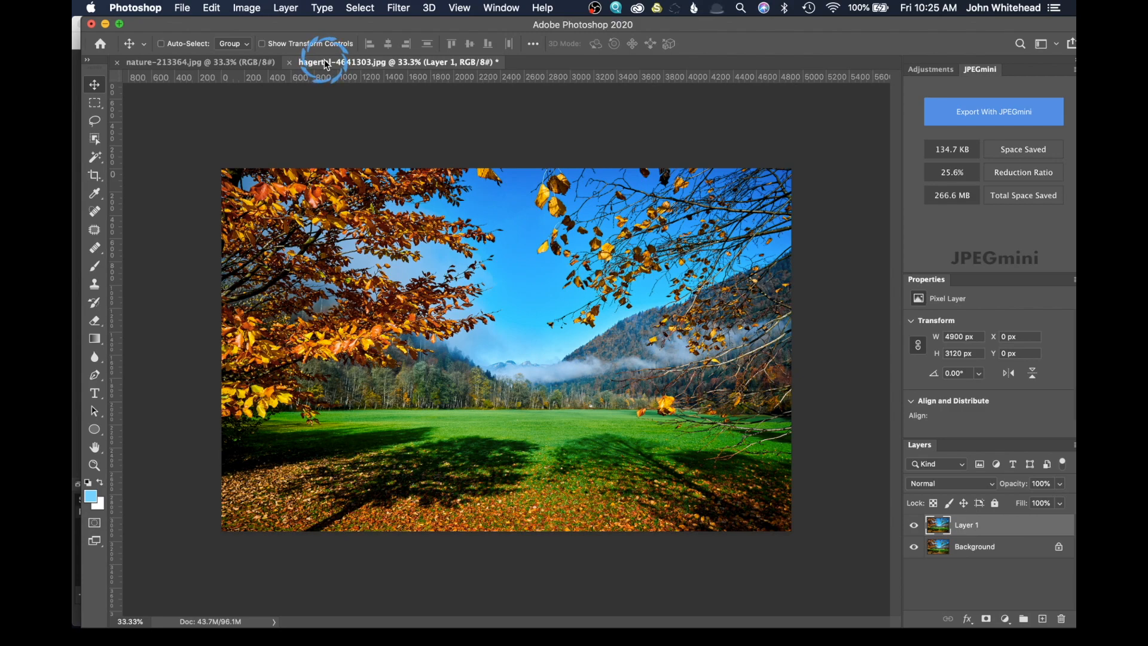
{"action": "mouse_move", "coordinate": [271, 62]}
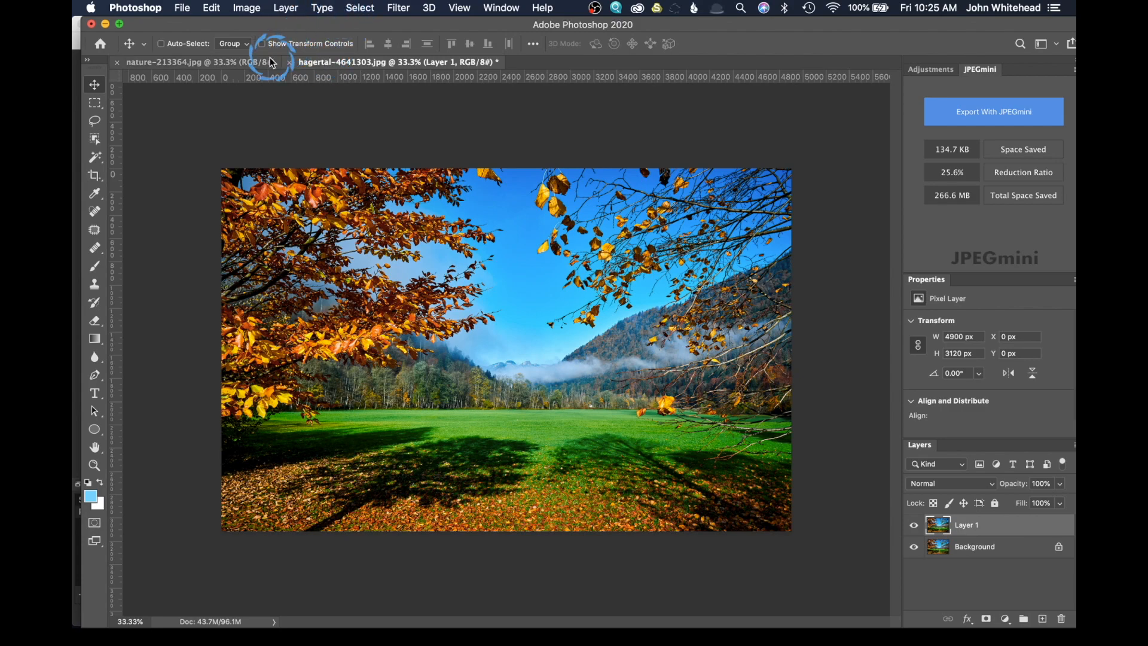
Step: Delete the old copy layer and duplicate the Background into a new Layer 1
{"action": "left_click", "coordinate": [198, 62]}
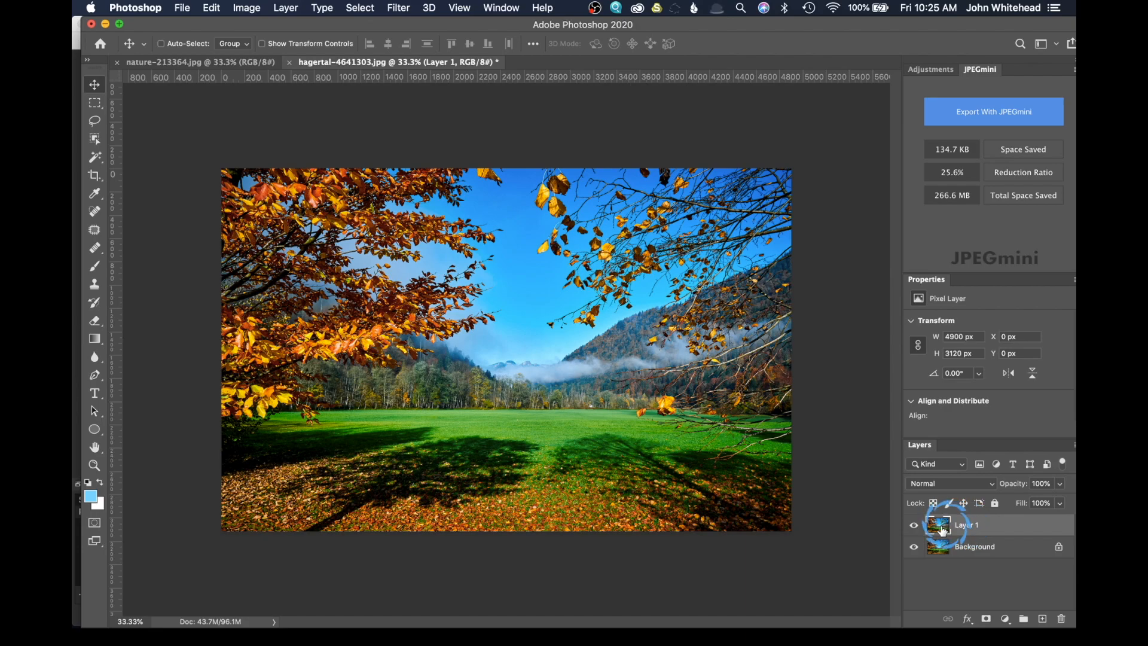
{"action": "left_click", "coordinate": [913, 525]}
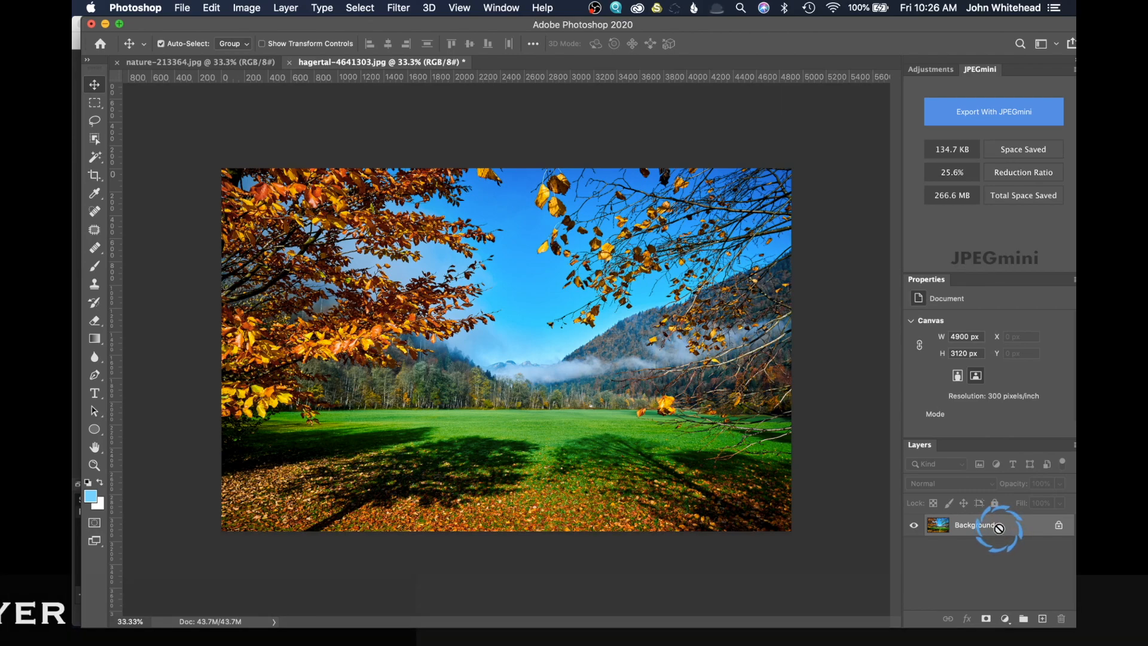
{"action": "key", "text": "cmd+j"}
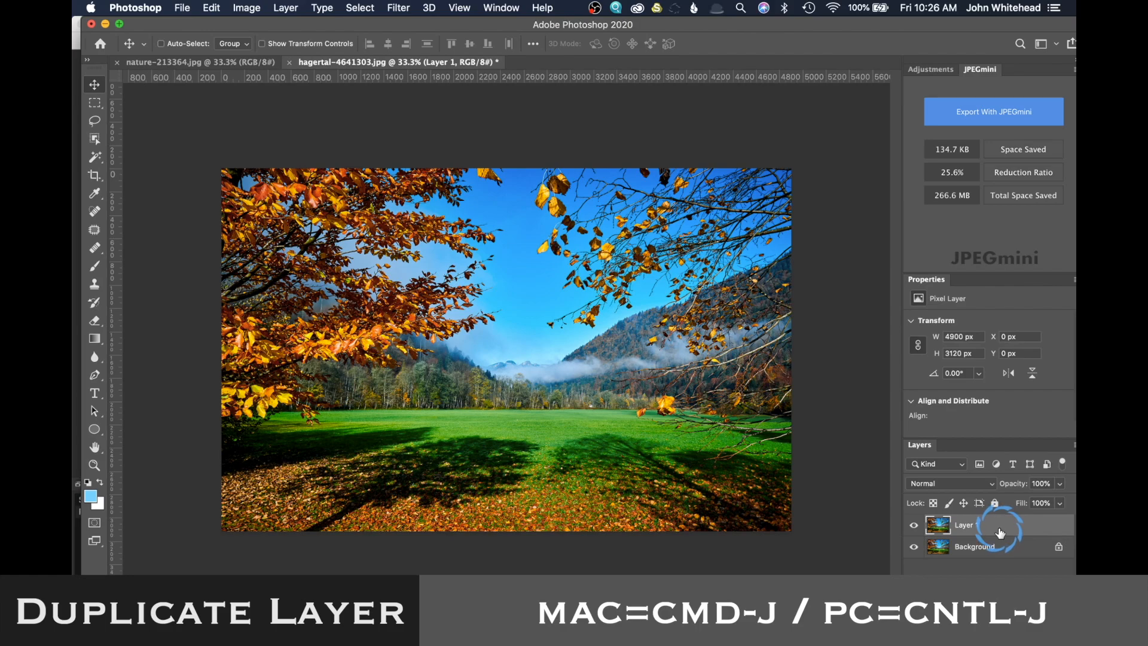
{"action": "key", "text": "cmd+j"}
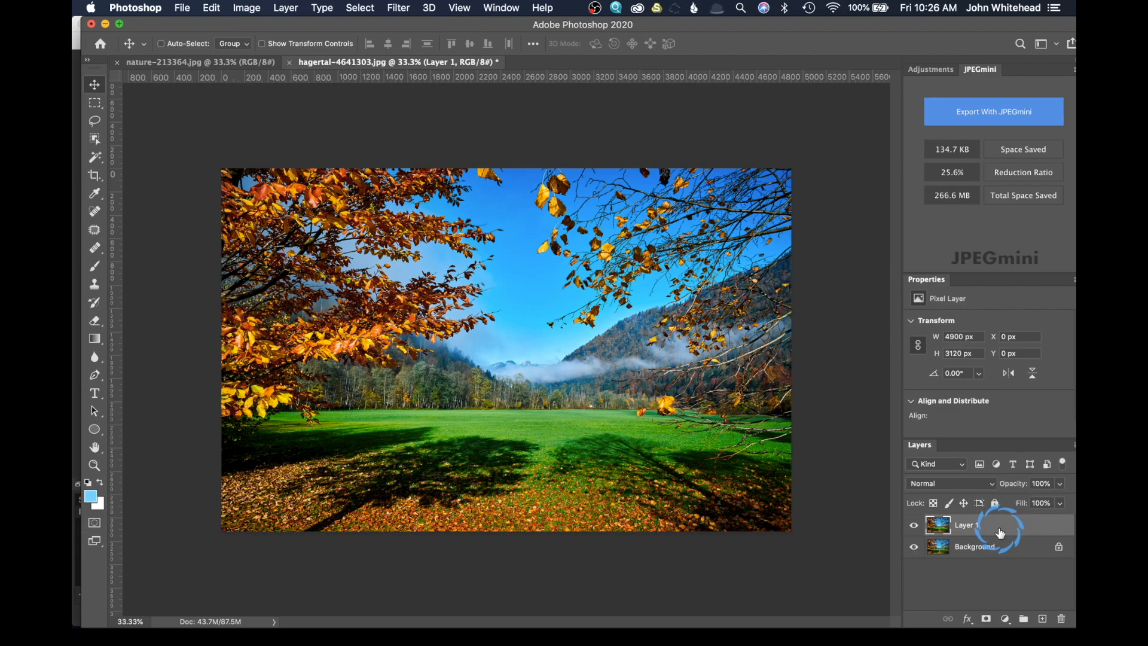
{"action": "mouse_move", "coordinate": [568, 198]}
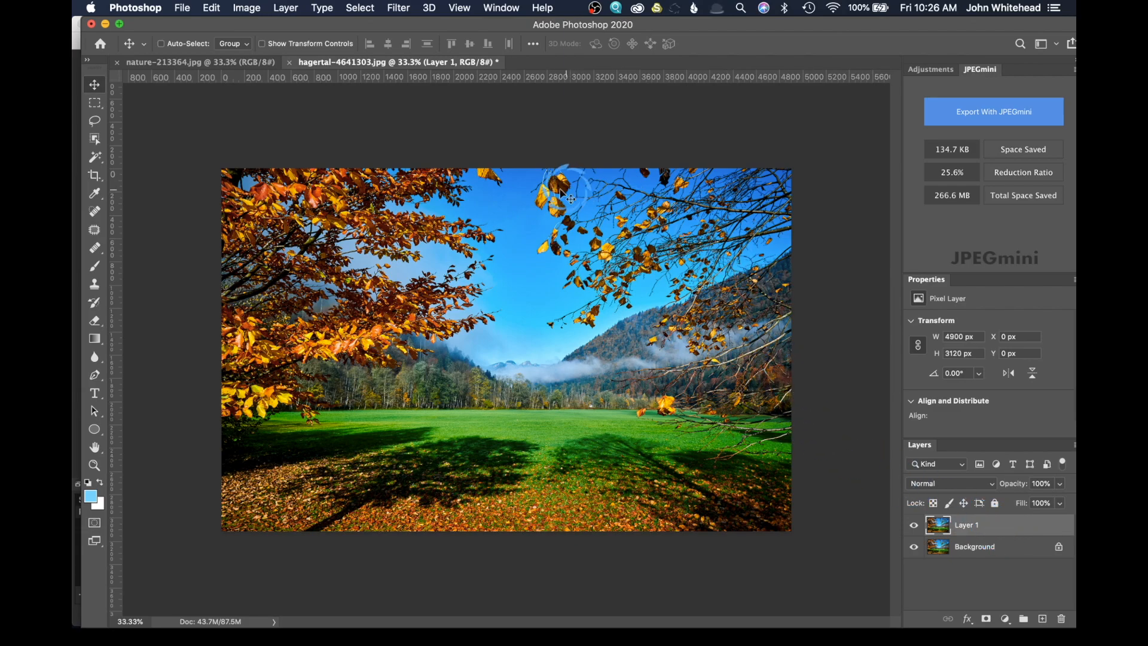
{"action": "mouse_move", "coordinate": [524, 190]}
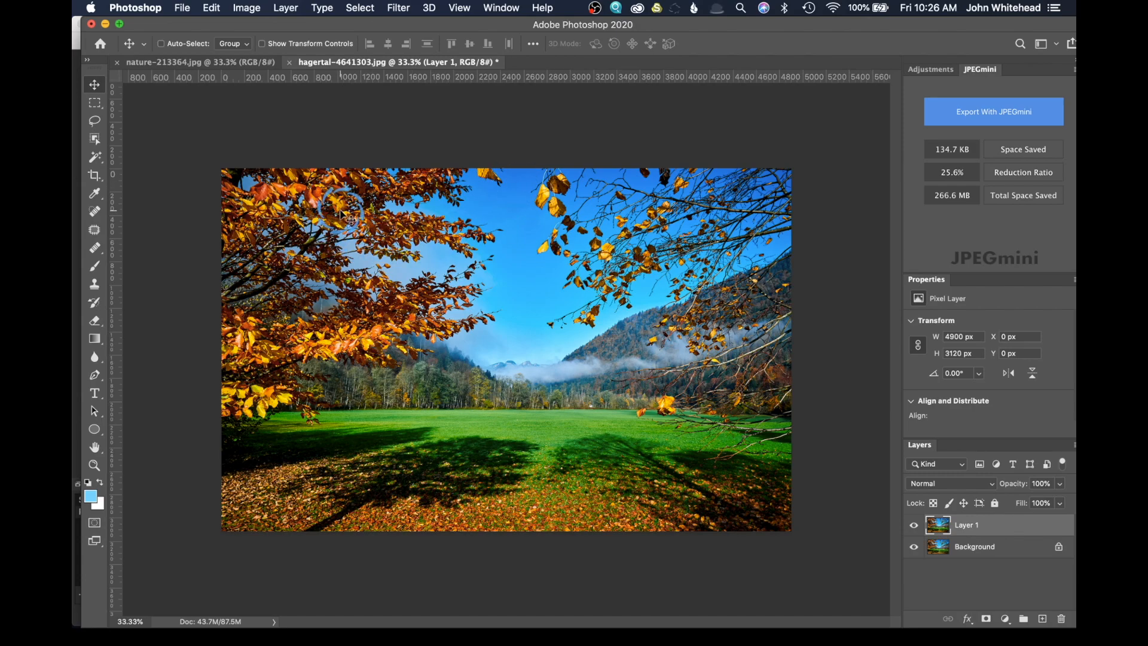
{"action": "mouse_move", "coordinate": [616, 362]}
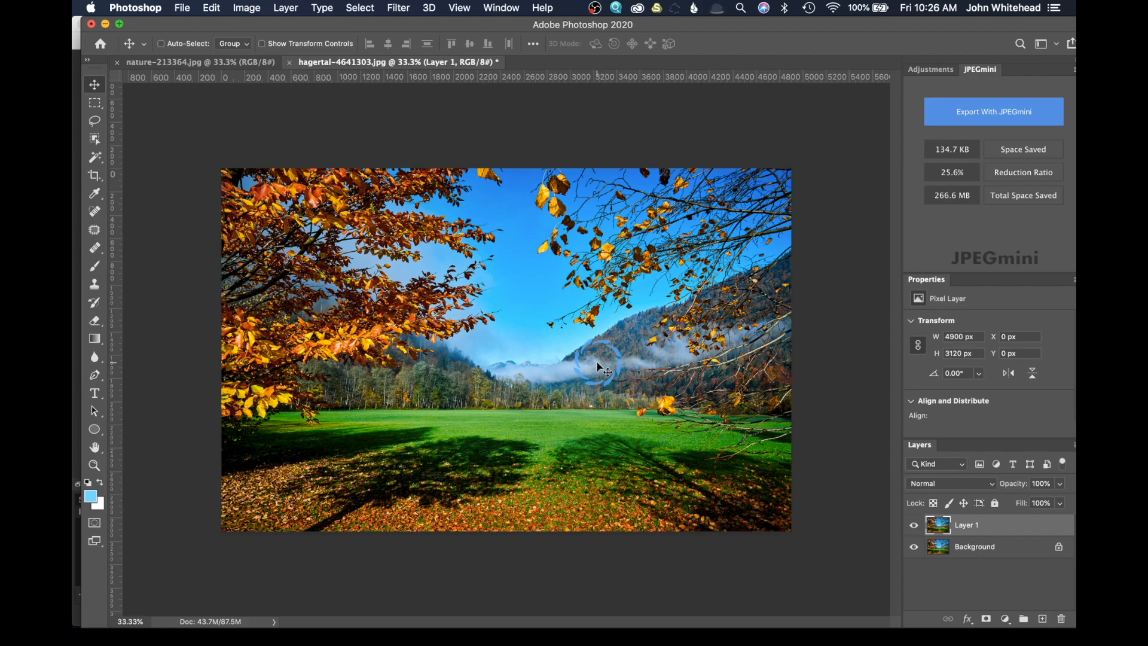
{"action": "mouse_move", "coordinate": [736, 310]}
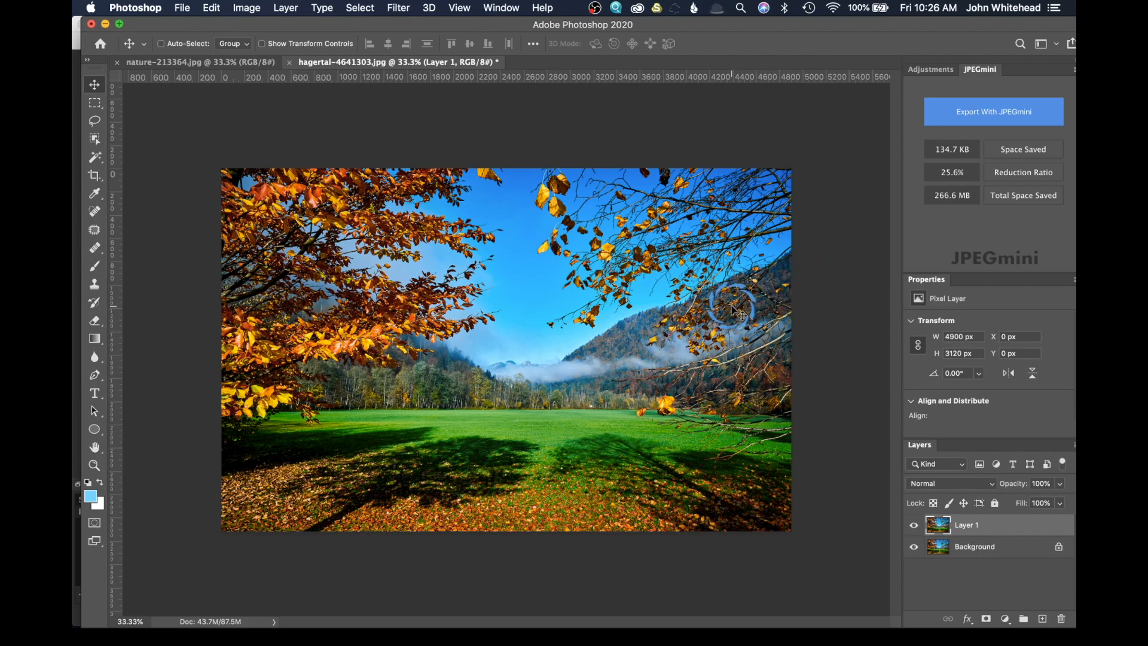
{"action": "mouse_move", "coordinate": [737, 356]}
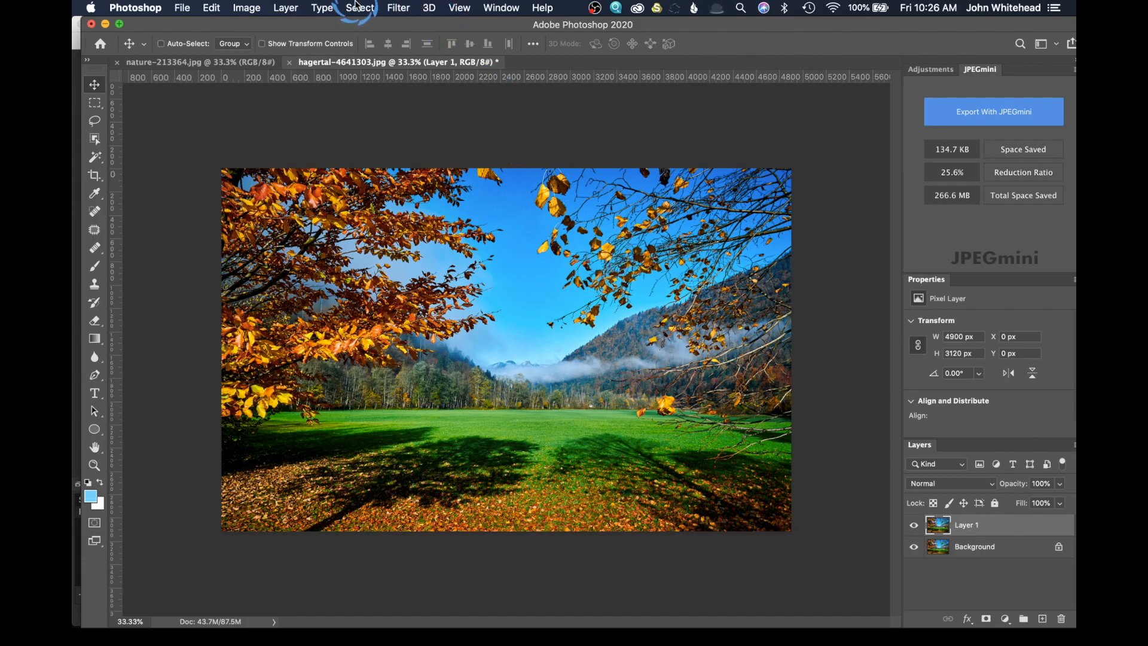
Step: Open Select > Color Range and sample the blue sky with the eyedropper
{"action": "left_click", "coordinate": [359, 8]}
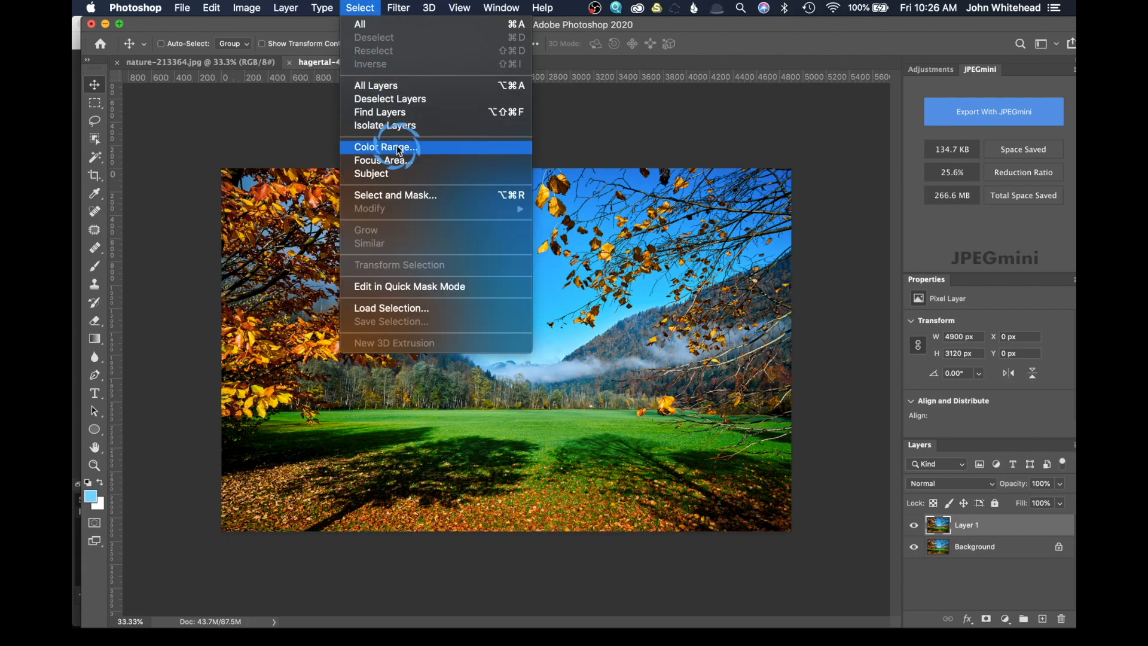
{"action": "left_click", "coordinate": [385, 147]}
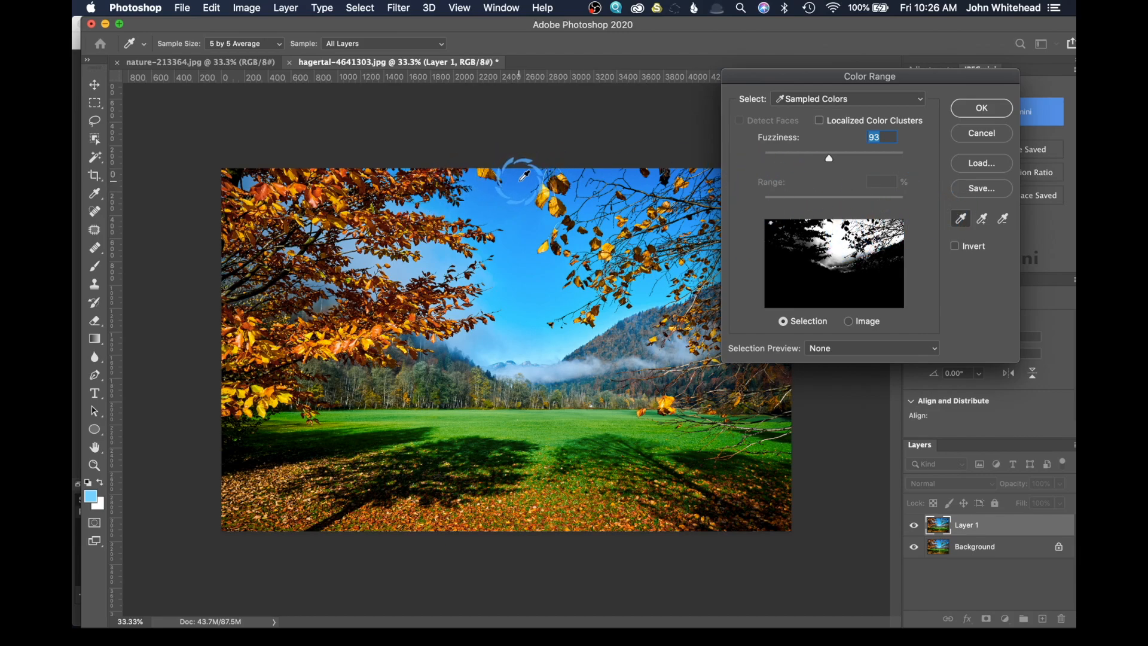
{"action": "left_click", "coordinate": [522, 176]}
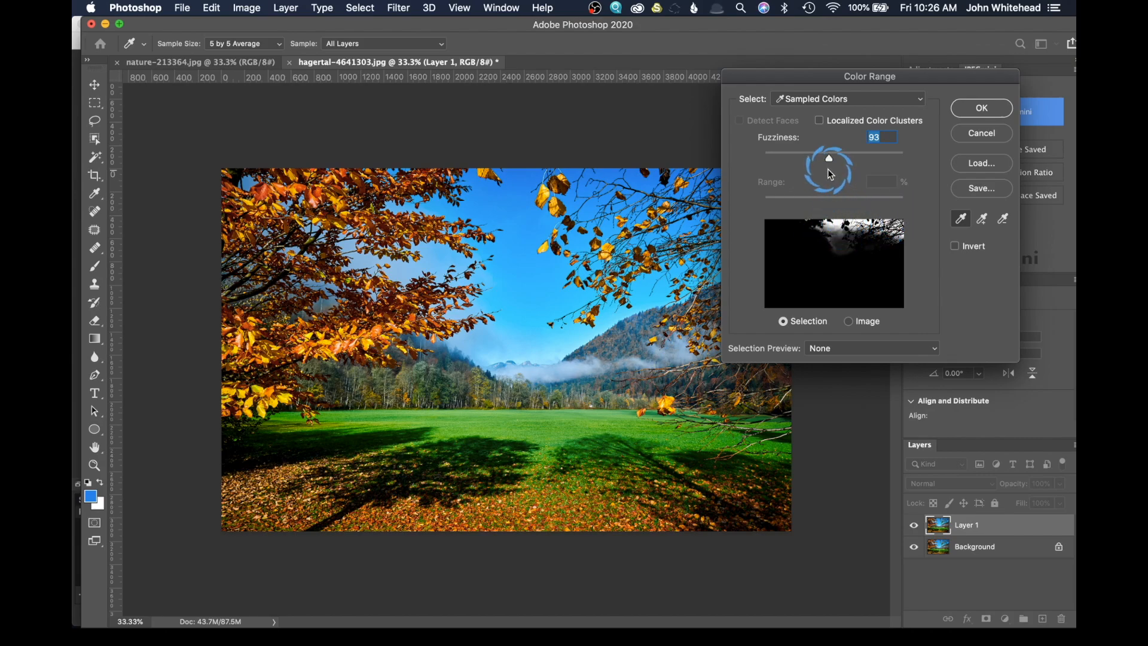
Step: Resample the sky near the mountains and tune Fuzziness to 27
{"action": "left_click_drag", "start_coordinate": [828, 157], "coordinate": [839, 158]}
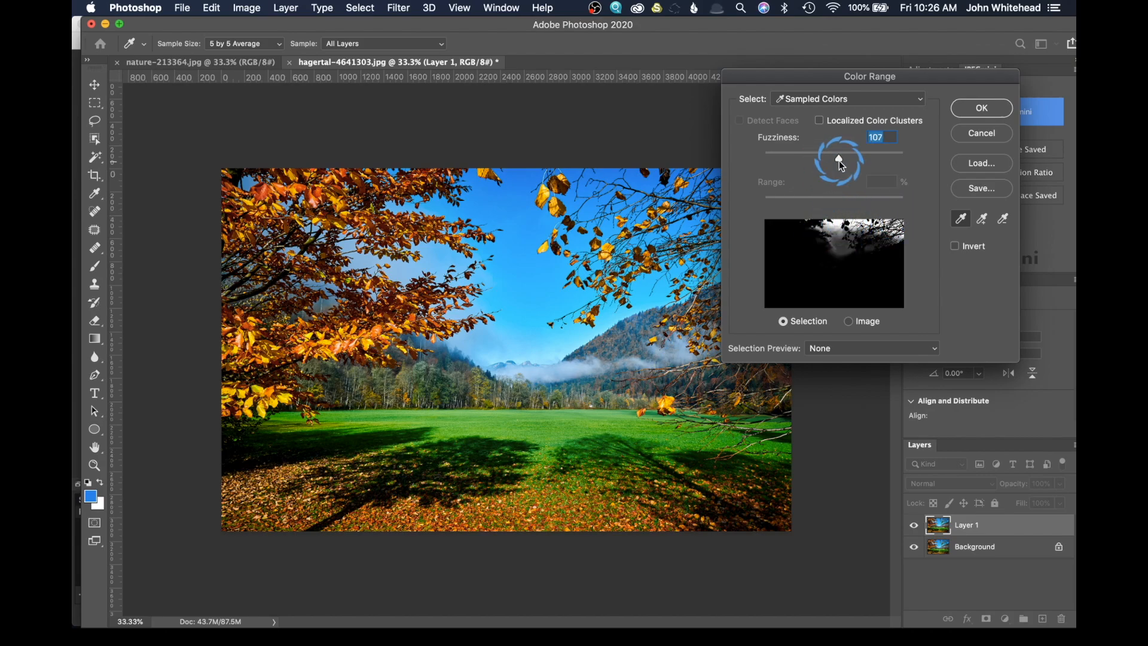
{"action": "left_click_drag", "start_coordinate": [839, 159], "coordinate": [860, 159]}
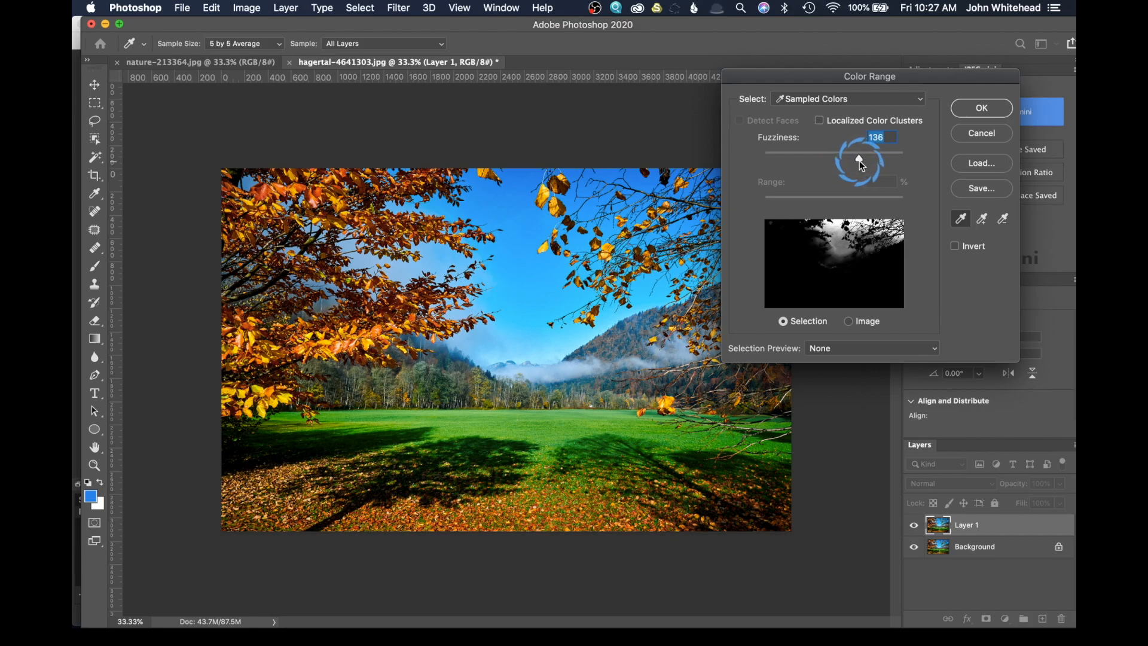
{"action": "left_click_drag", "start_coordinate": [858, 159], "coordinate": [772, 159]}
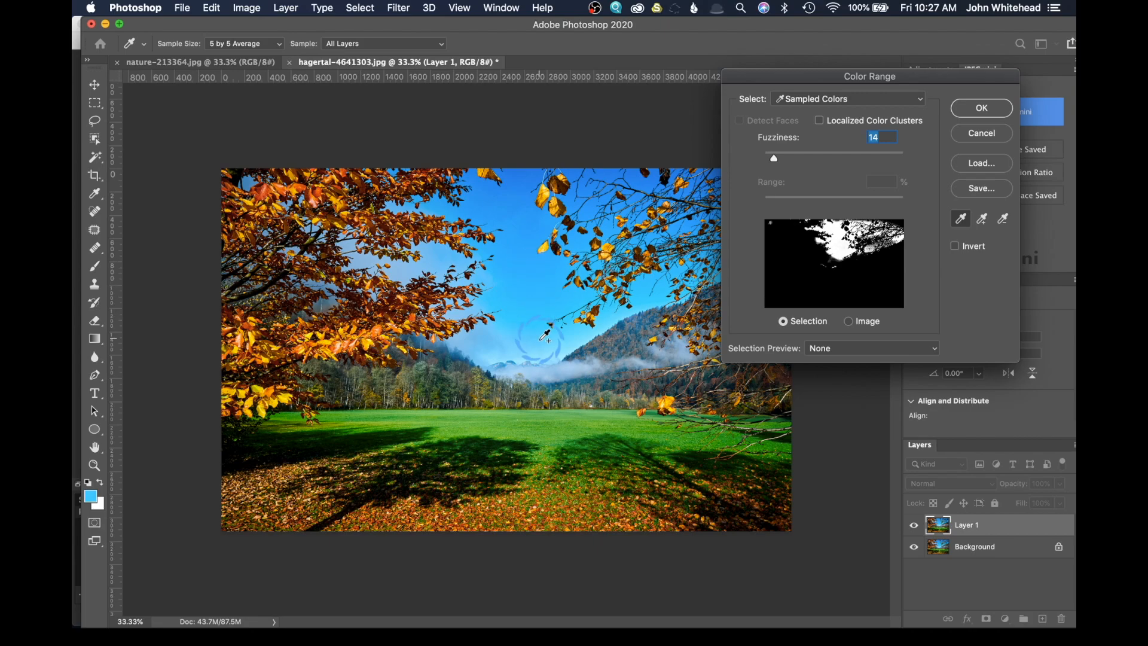
{"action": "left_click", "coordinate": [548, 350]}
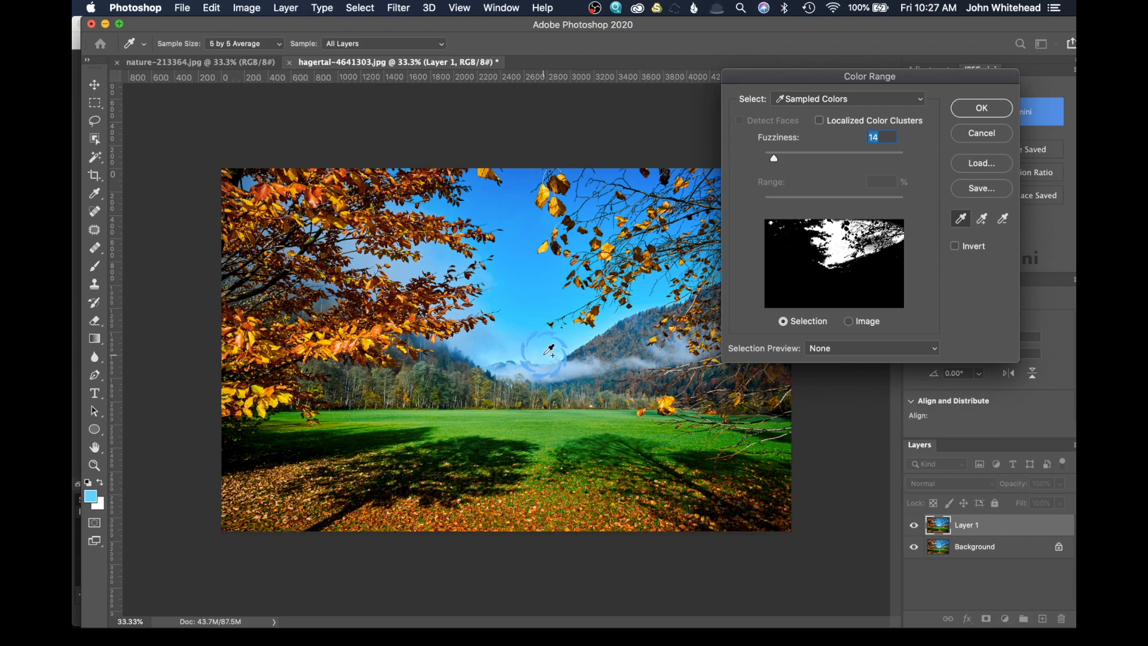
{"action": "mouse_move", "coordinate": [553, 363]}
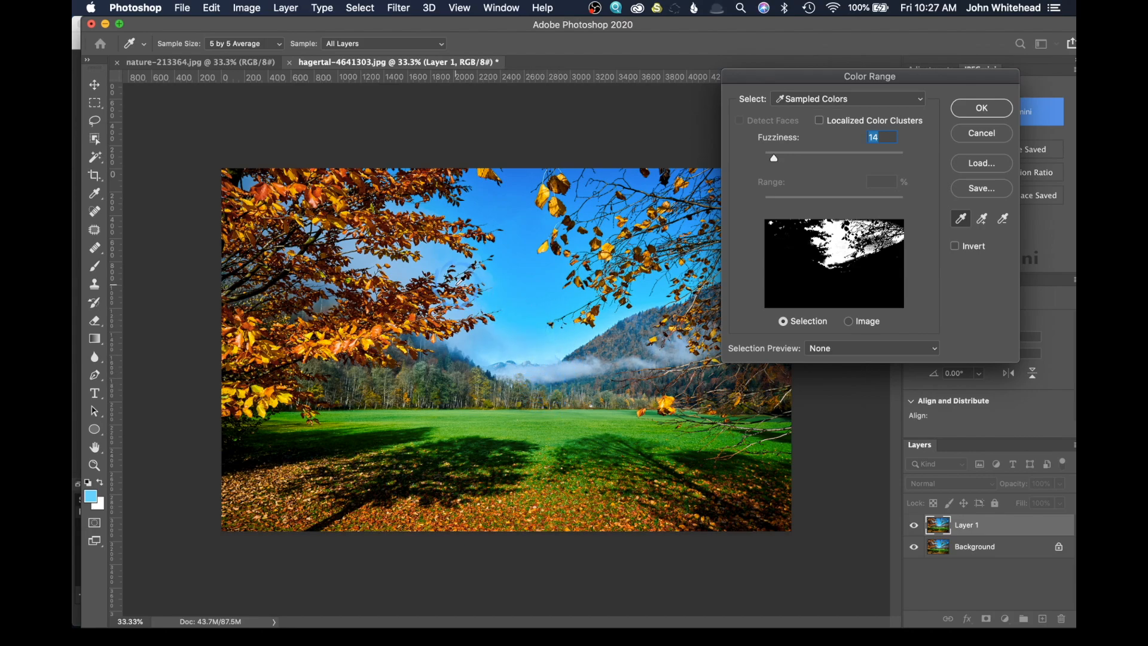
{"action": "left_click_drag", "start_coordinate": [773, 157], "coordinate": [780, 157]}
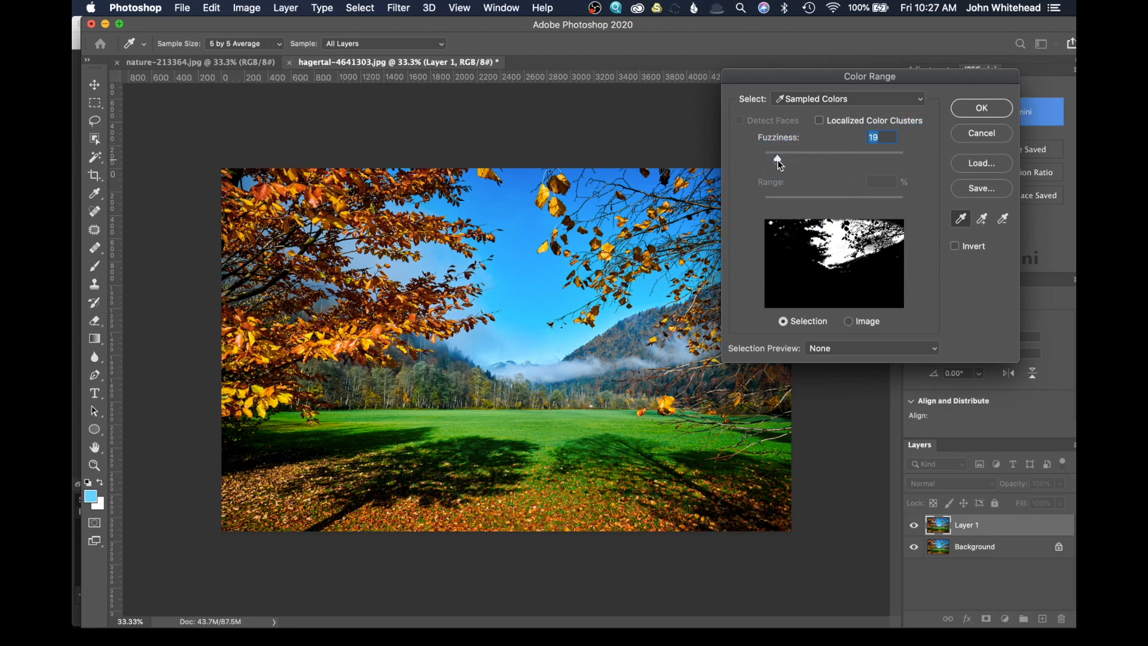
{"action": "left_click_drag", "start_coordinate": [761, 159], "coordinate": [784, 160]}
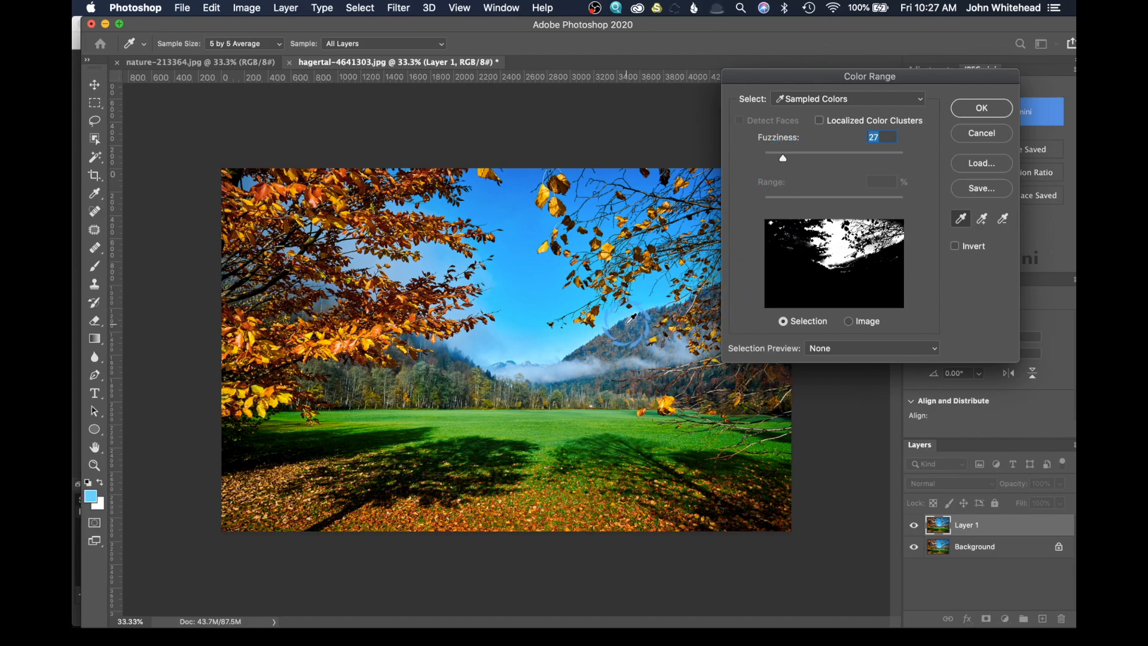
{"action": "mouse_move", "coordinate": [552, 352]}
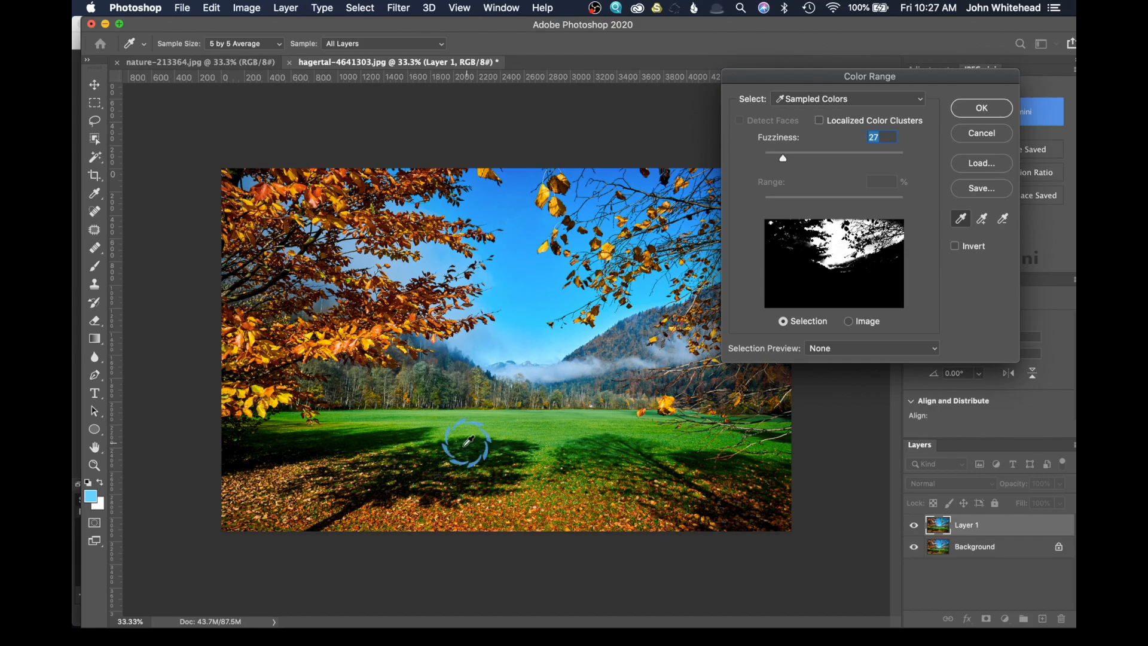
{"action": "mouse_move", "coordinate": [706, 432]}
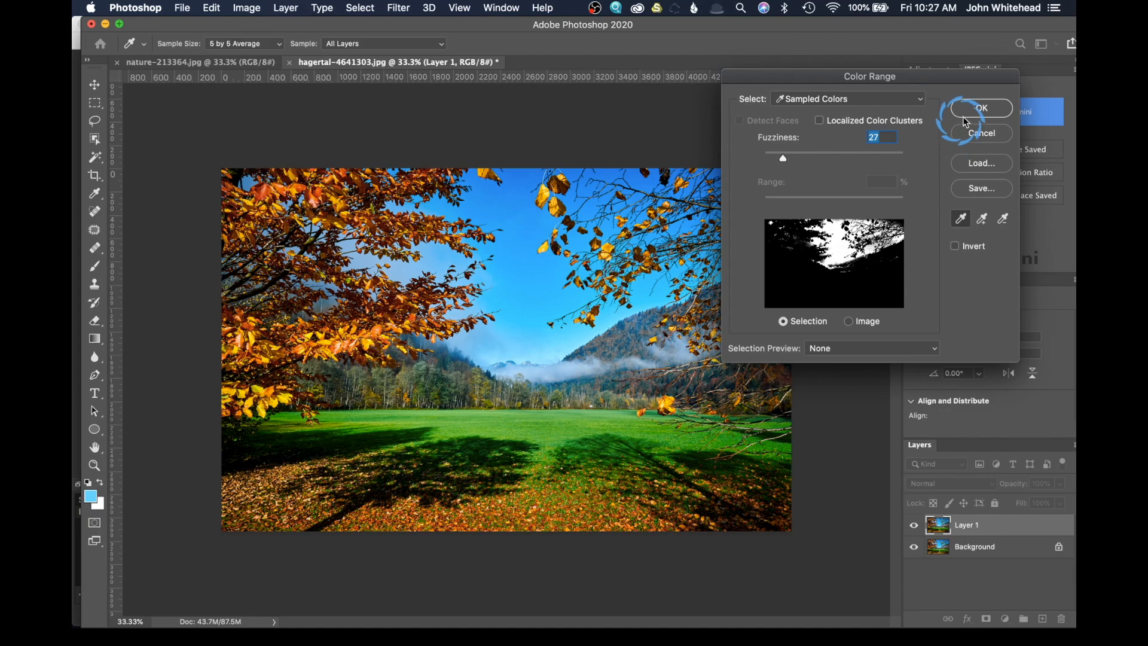
Step: Confirm the Color Range dialog to get a live selection of the blue sky
{"action": "left_click", "coordinate": [980, 108]}
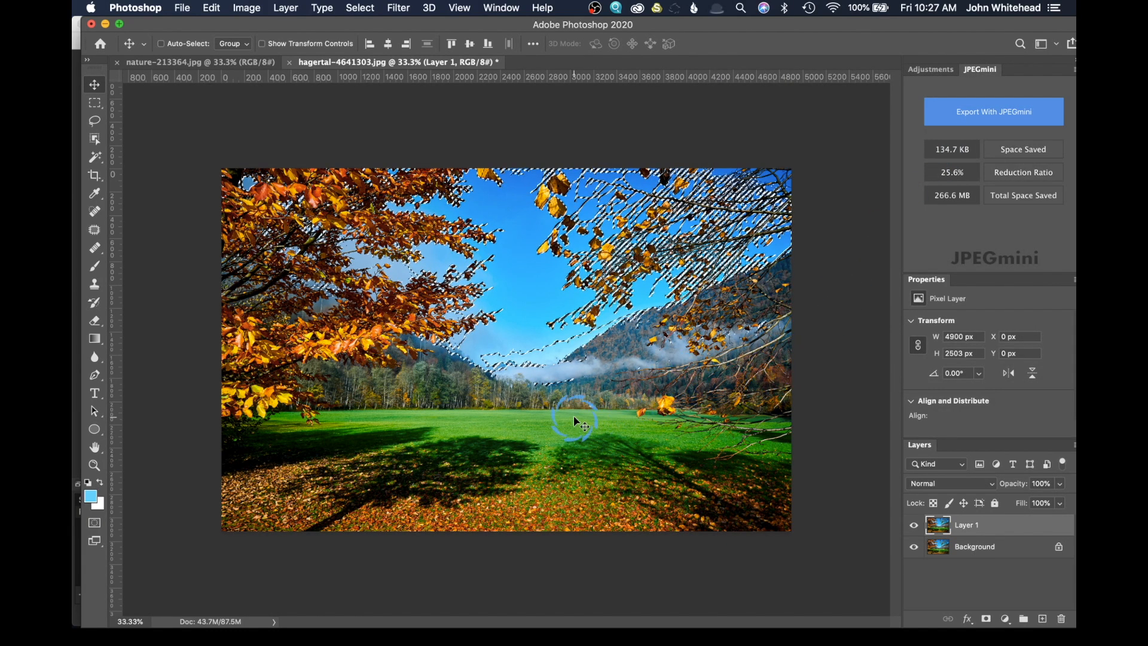
{"action": "mouse_move", "coordinate": [366, 282]}
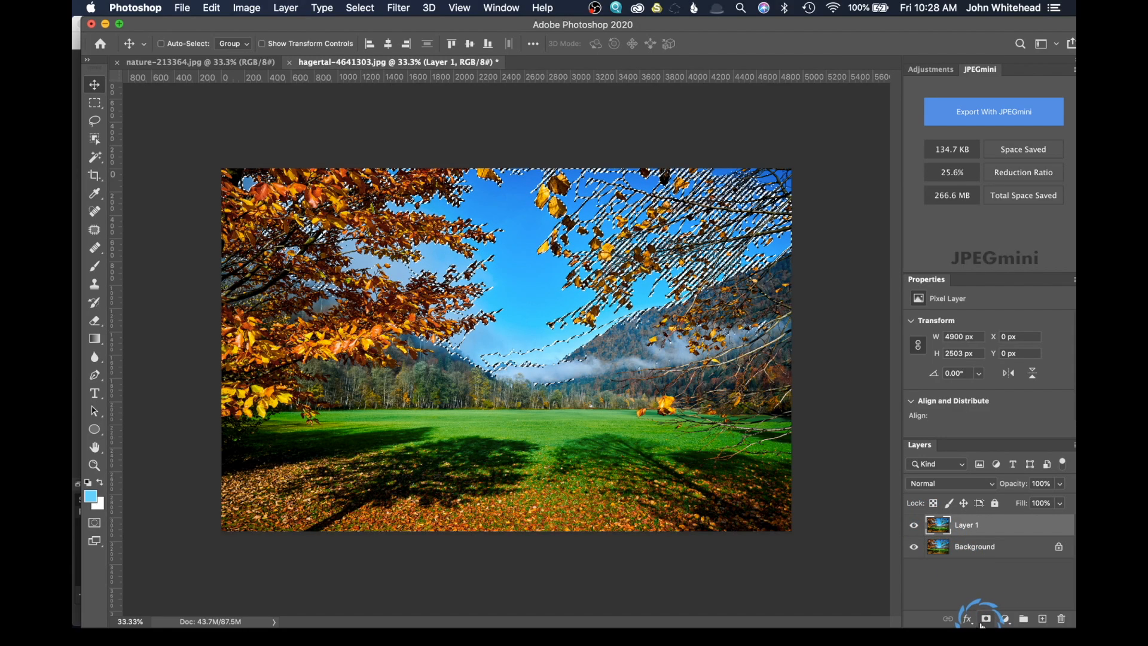
{"action": "mouse_move", "coordinate": [985, 618]}
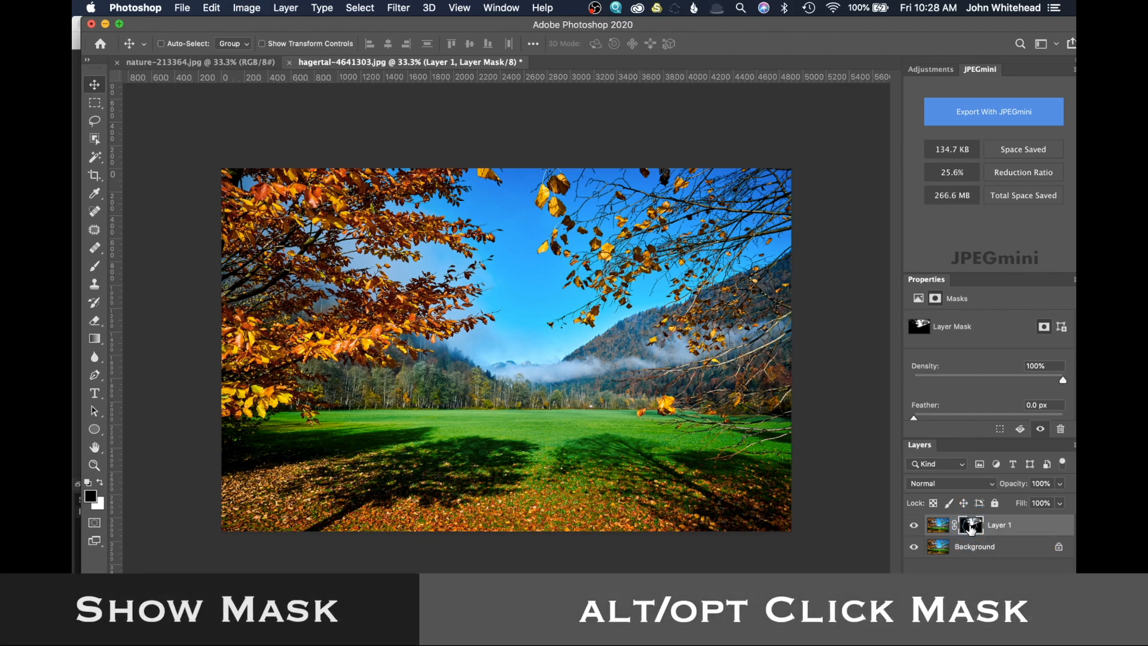
Step: View Layer 1's black-and-white sky mask alone, then return to the full-colour photo
{"action": "left_click", "coordinate": [969, 525]}
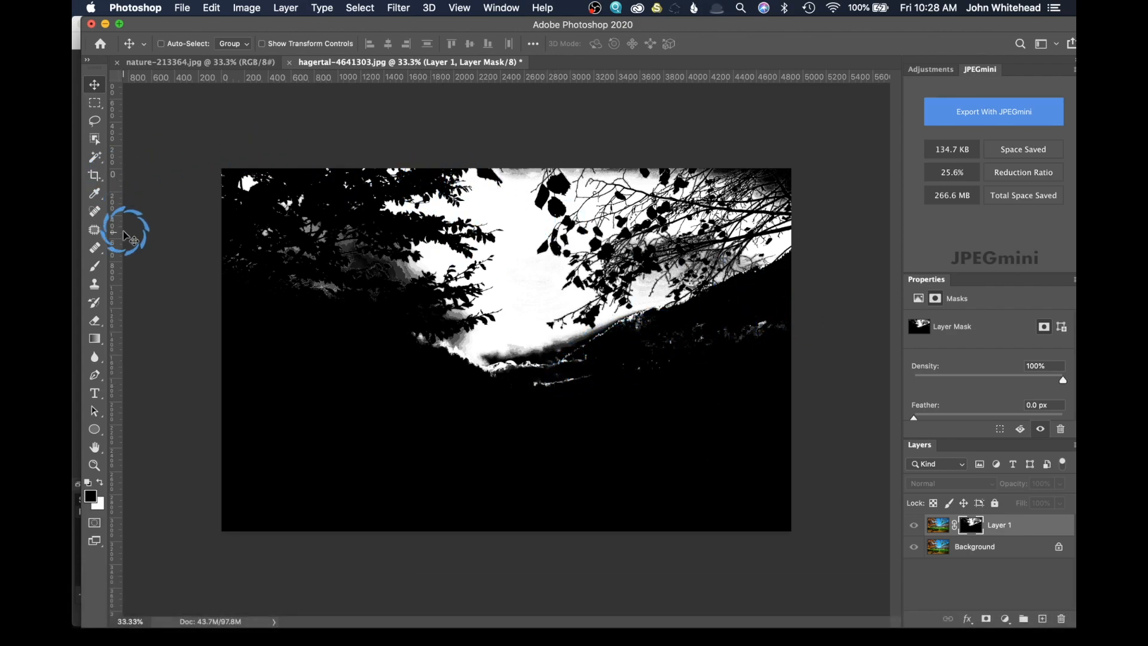
{"action": "left_click", "coordinate": [95, 265]}
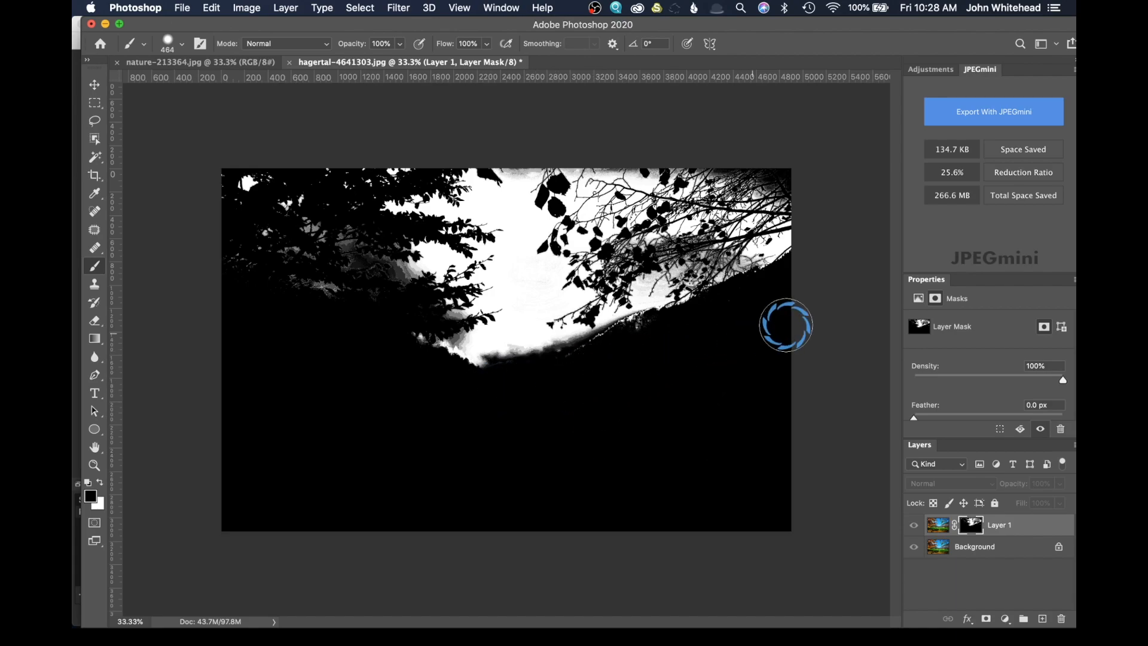
{"action": "mouse_move", "coordinate": [655, 343]}
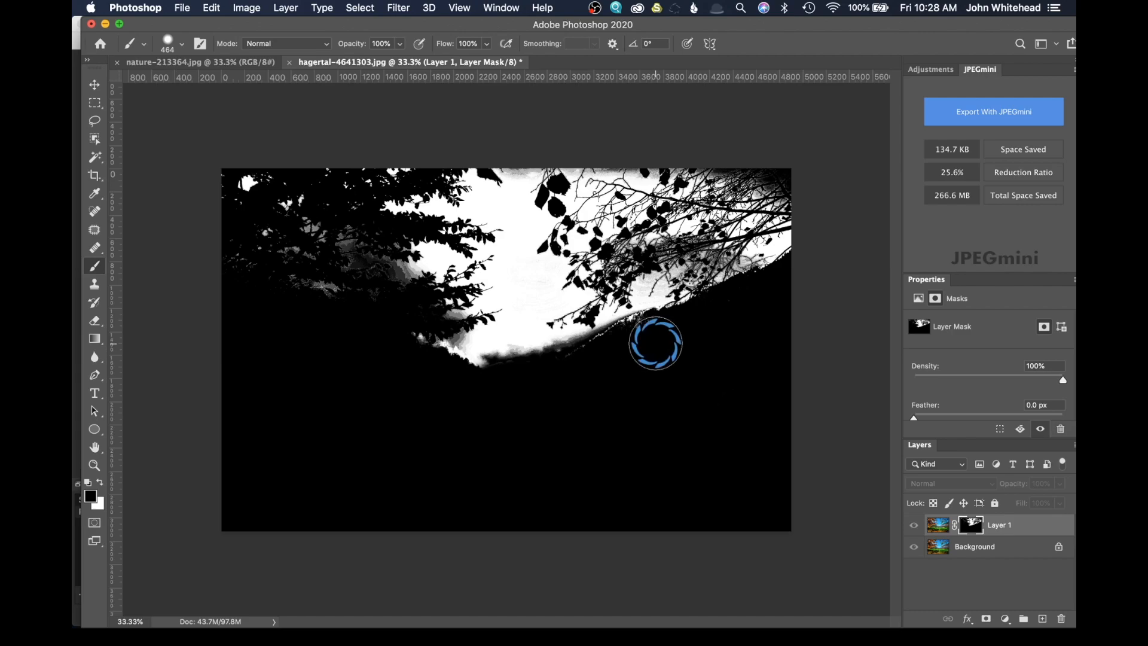
{"action": "mouse_move", "coordinate": [624, 383]}
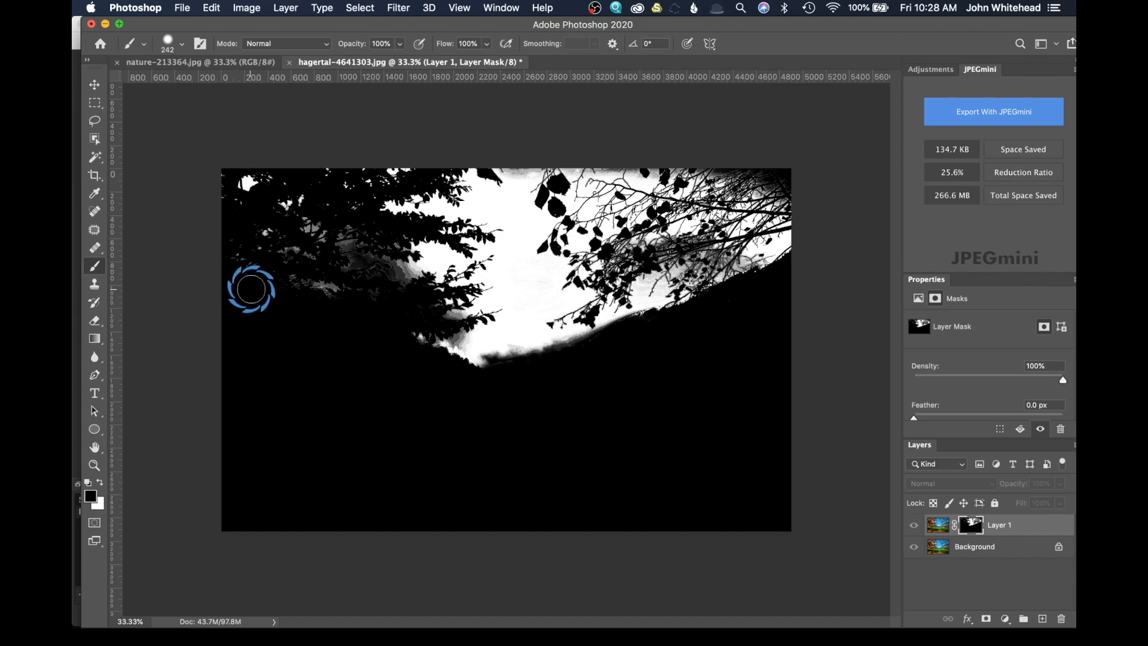
{"action": "mouse_move", "coordinate": [726, 409]}
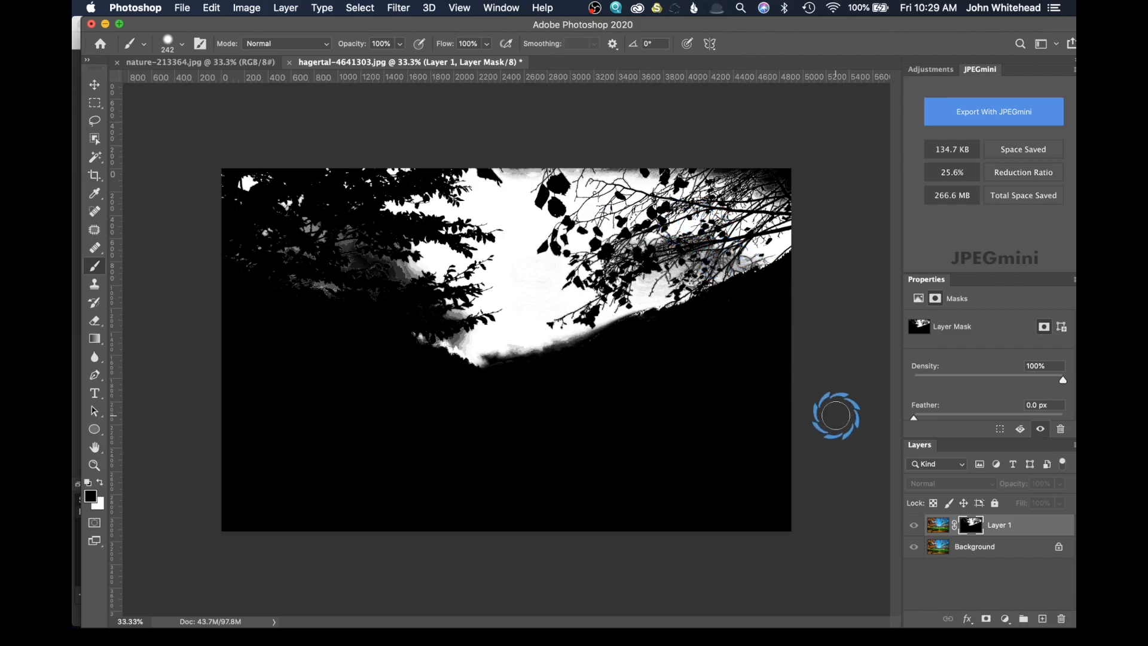
{"action": "mouse_move", "coordinate": [549, 150]}
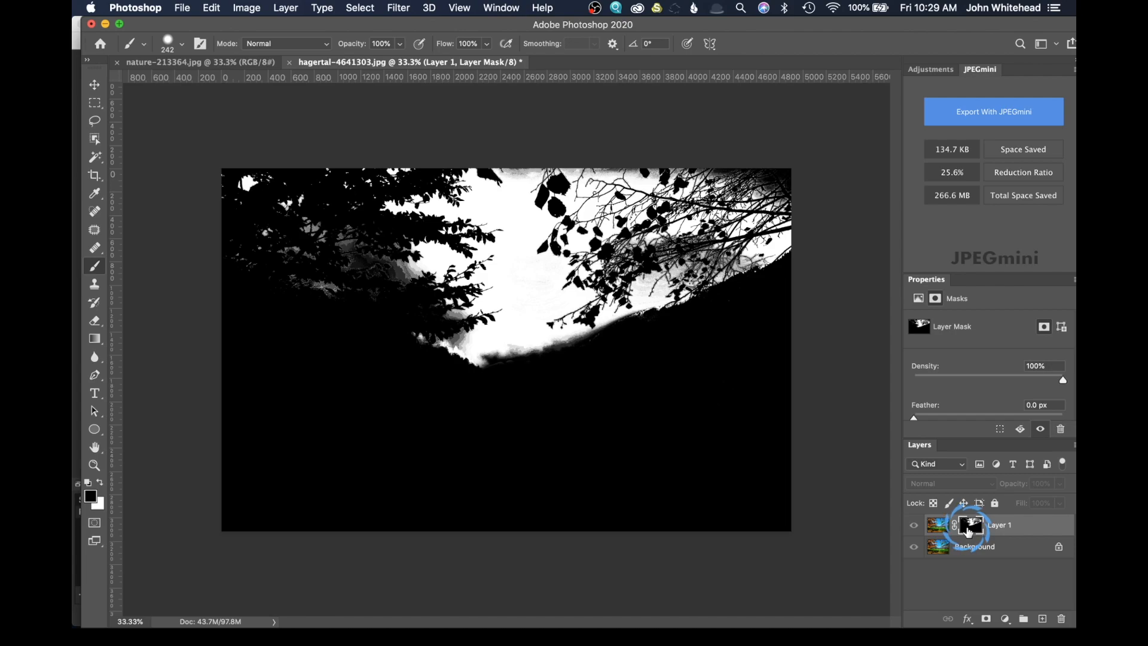
{"action": "left_click", "coordinate": [969, 524]}
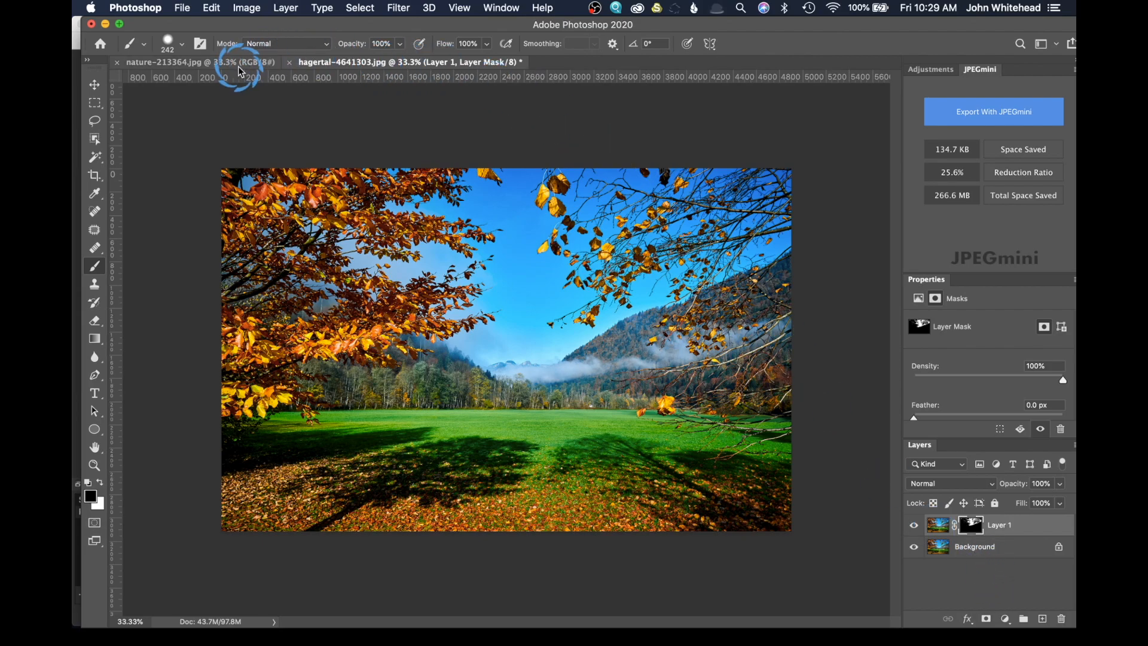
Step: Select all of the nature-213364.jpg cloudy photo and copy it
{"action": "left_click", "coordinate": [198, 62]}
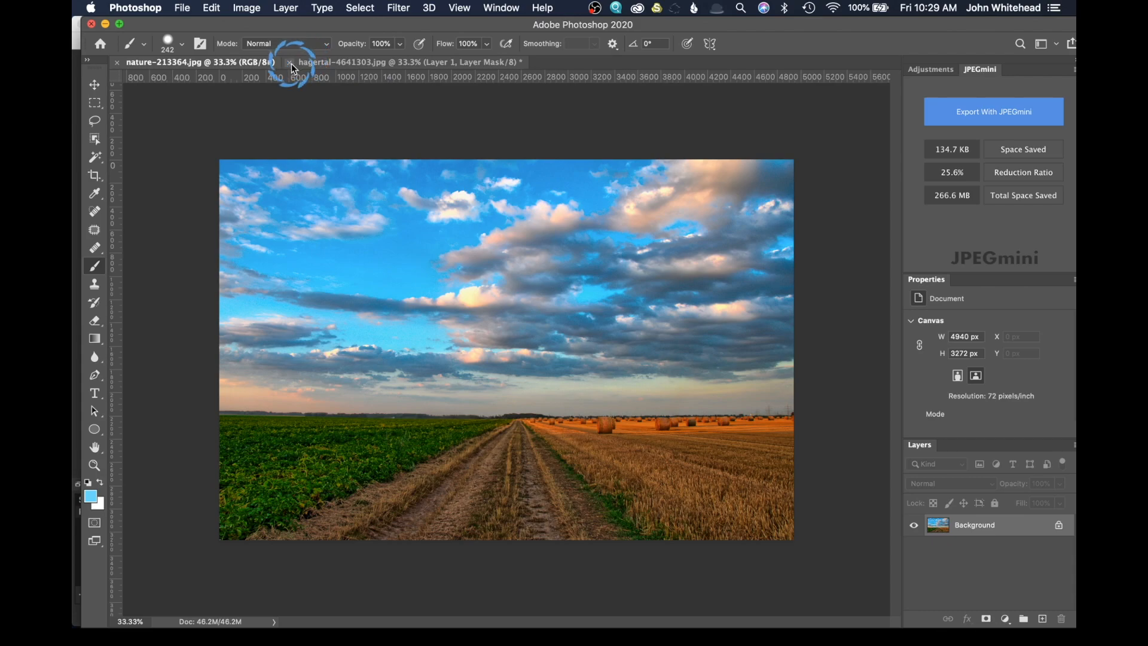
{"action": "left_click", "coordinate": [360, 7]}
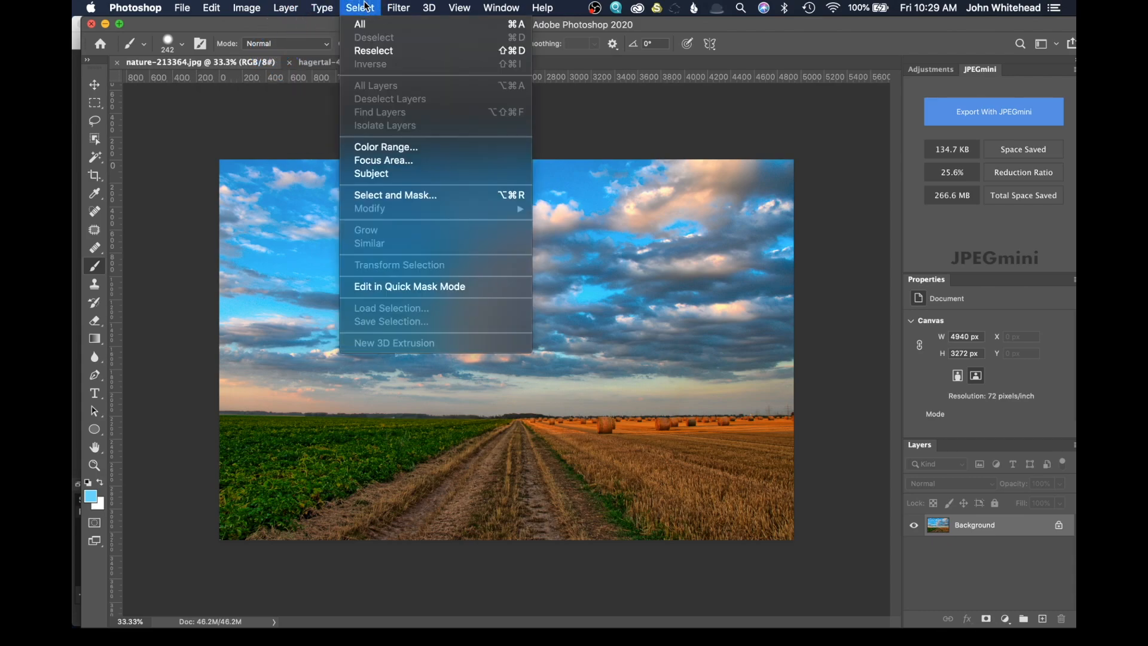
{"action": "left_click", "coordinate": [360, 24]}
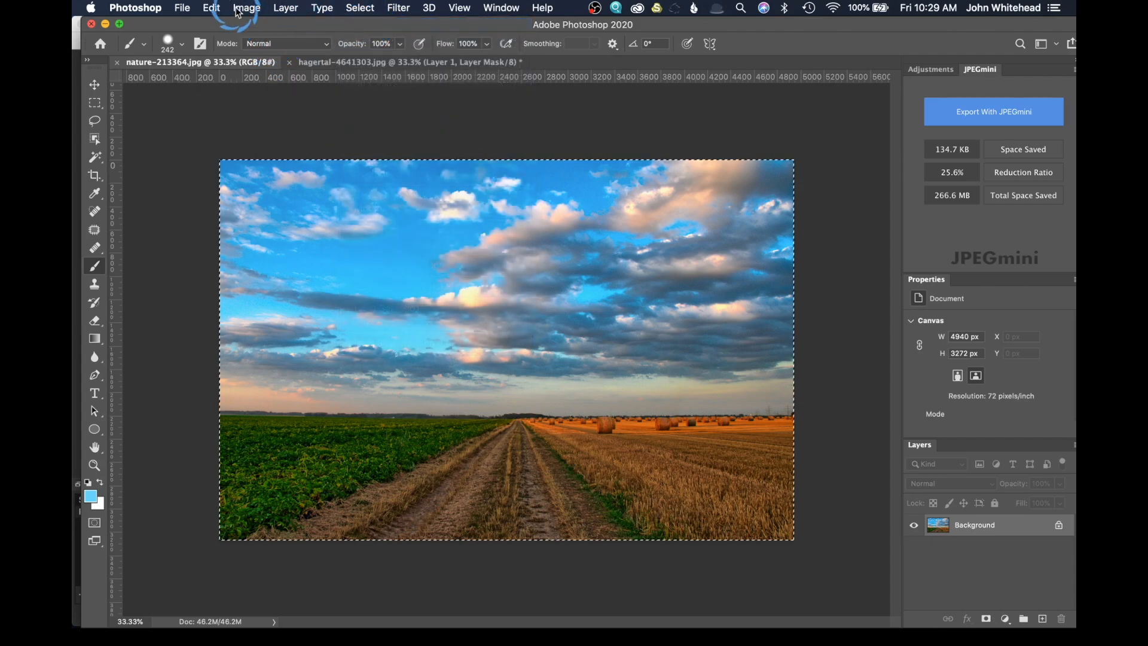
{"action": "left_click", "coordinate": [211, 8]}
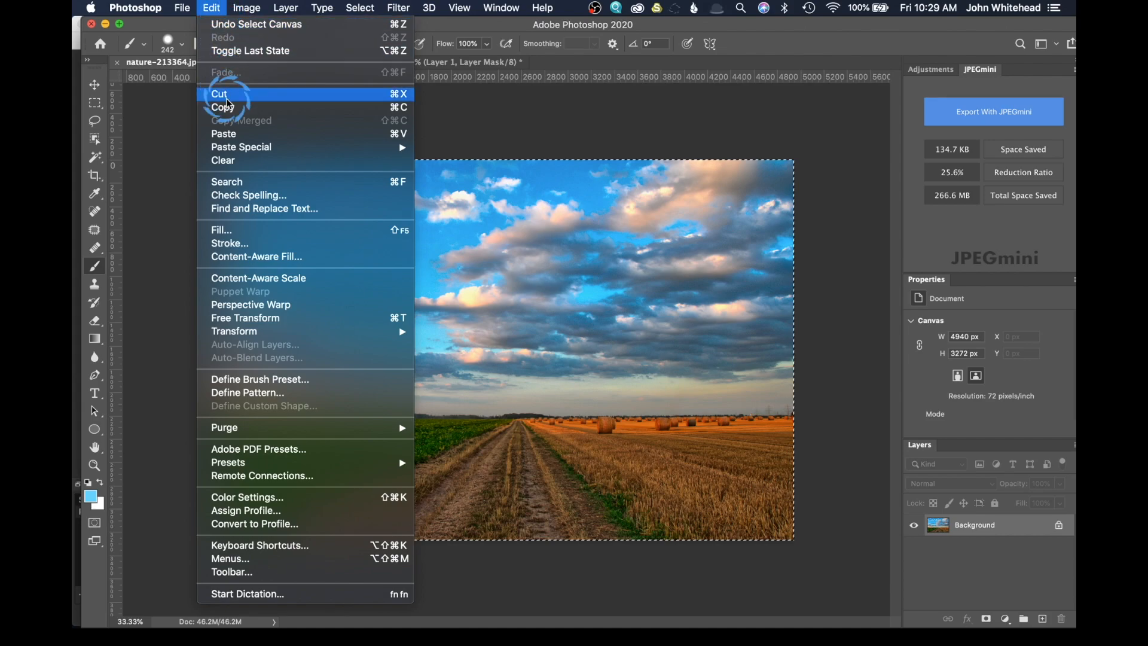
{"action": "mouse_move", "coordinate": [222, 107]}
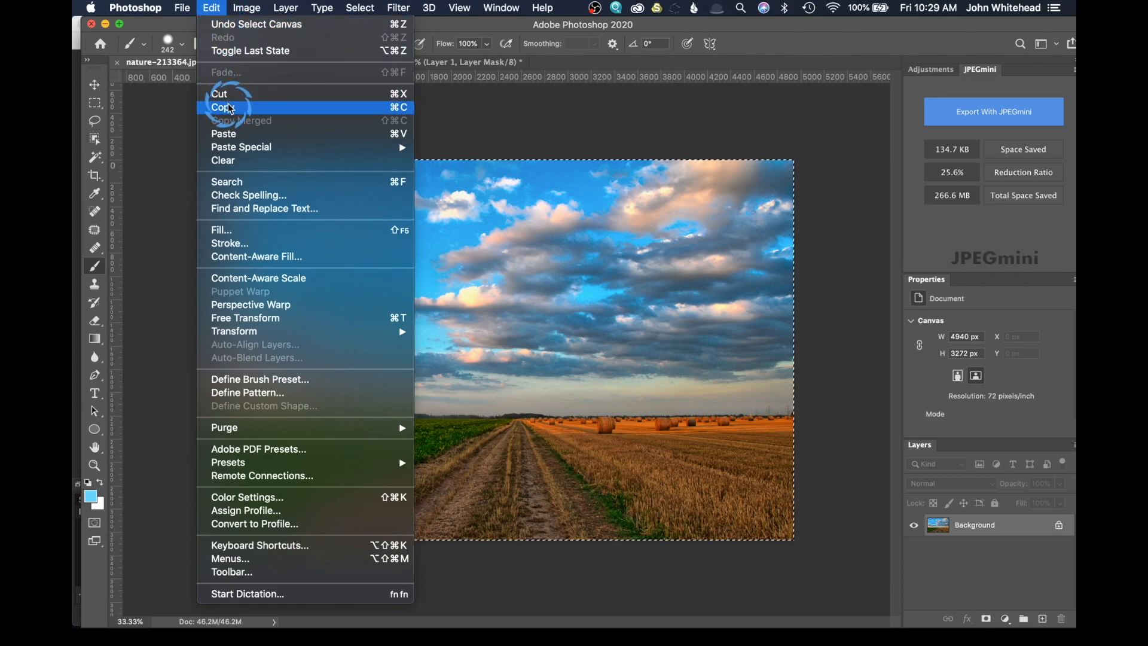
{"action": "left_click", "coordinate": [222, 107]}
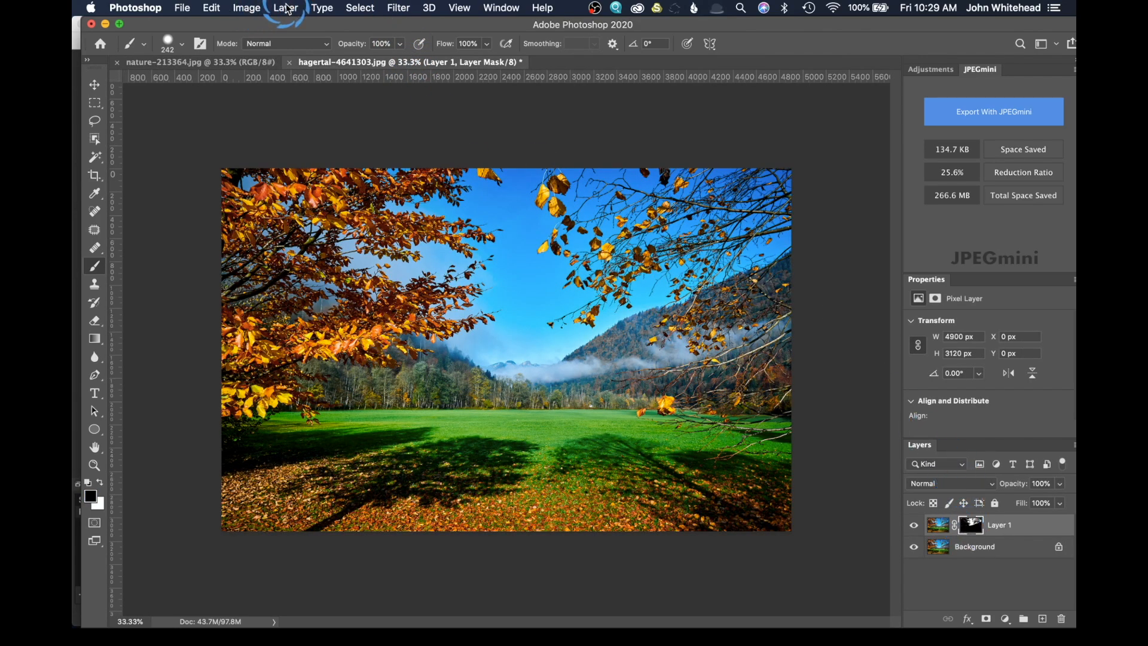
Step: Paste the copied clouds into the hagertal landscape as Layer 2
{"action": "left_click", "coordinate": [211, 8]}
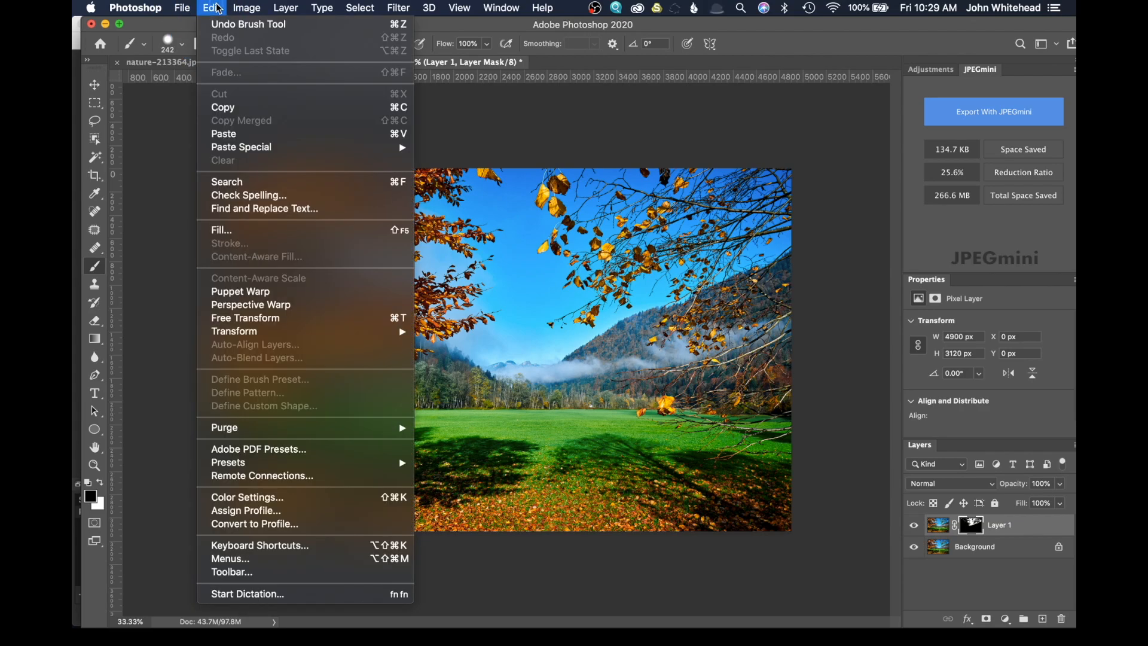
{"action": "mouse_move", "coordinate": [224, 134]}
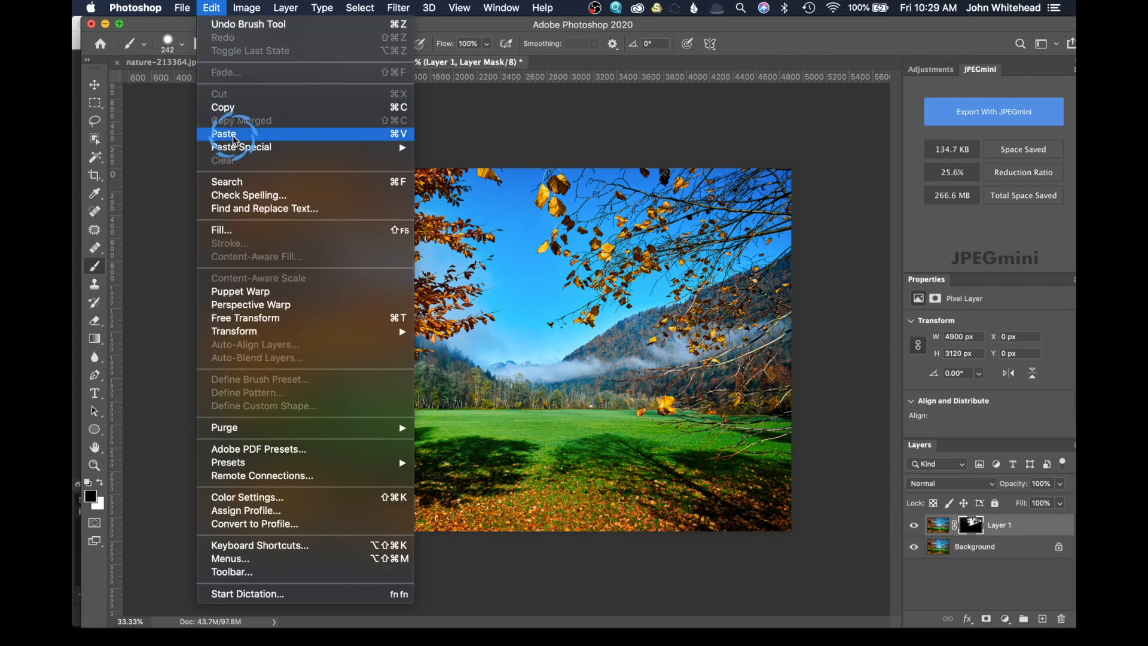
{"action": "mouse_move", "coordinate": [241, 146]}
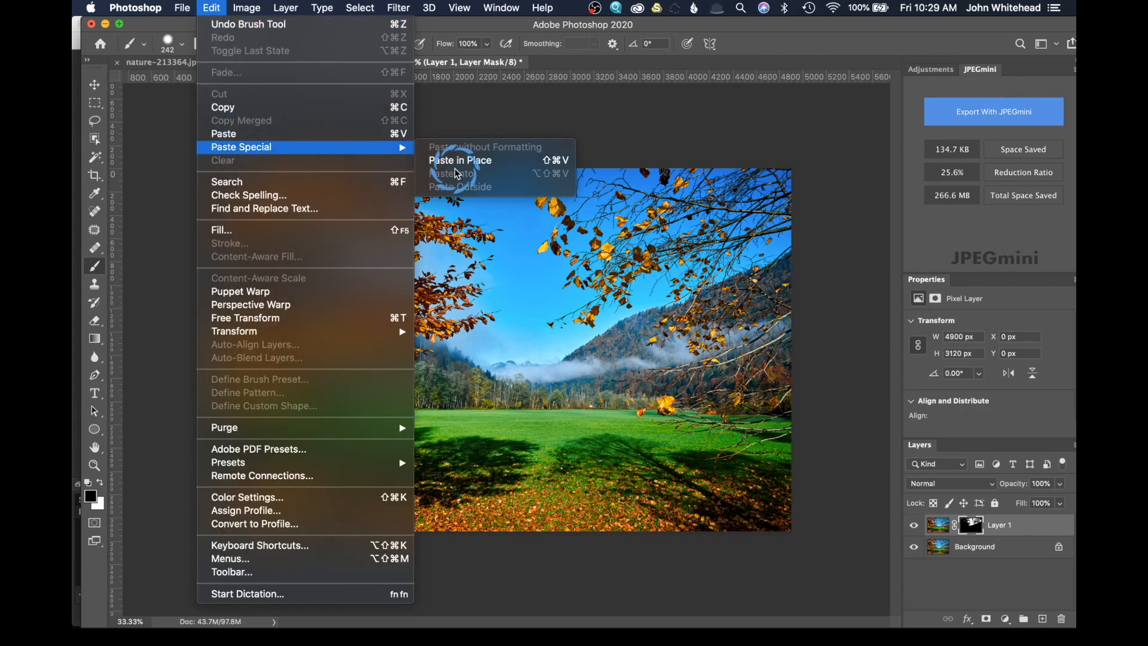
{"action": "mouse_move", "coordinate": [225, 133]}
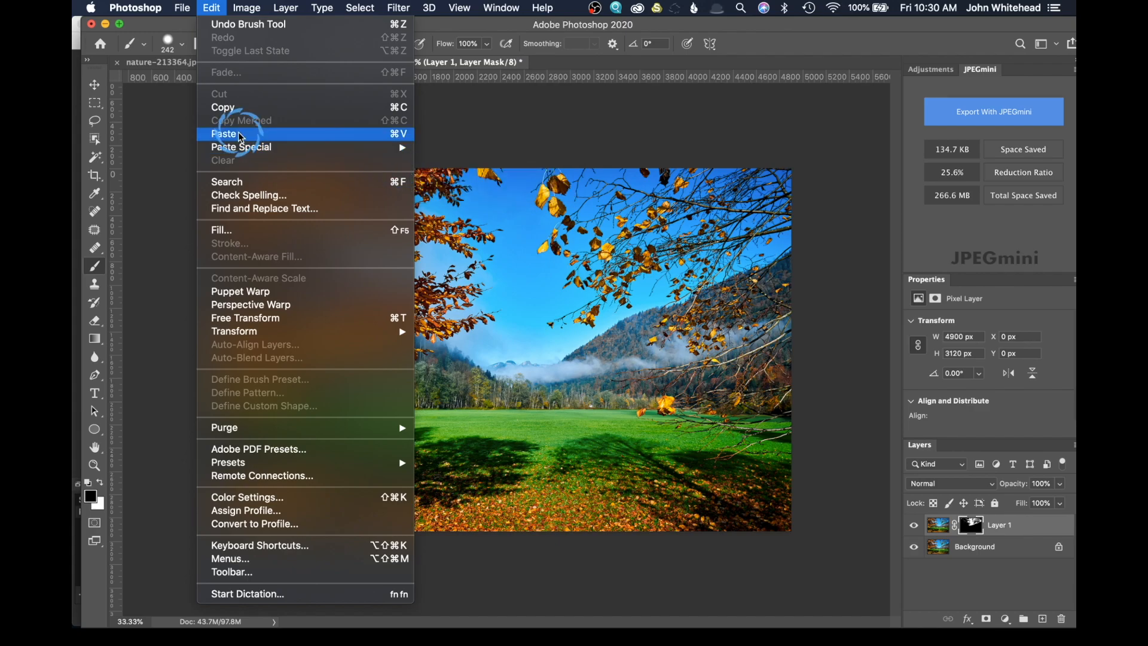
{"action": "left_click", "coordinate": [225, 133]}
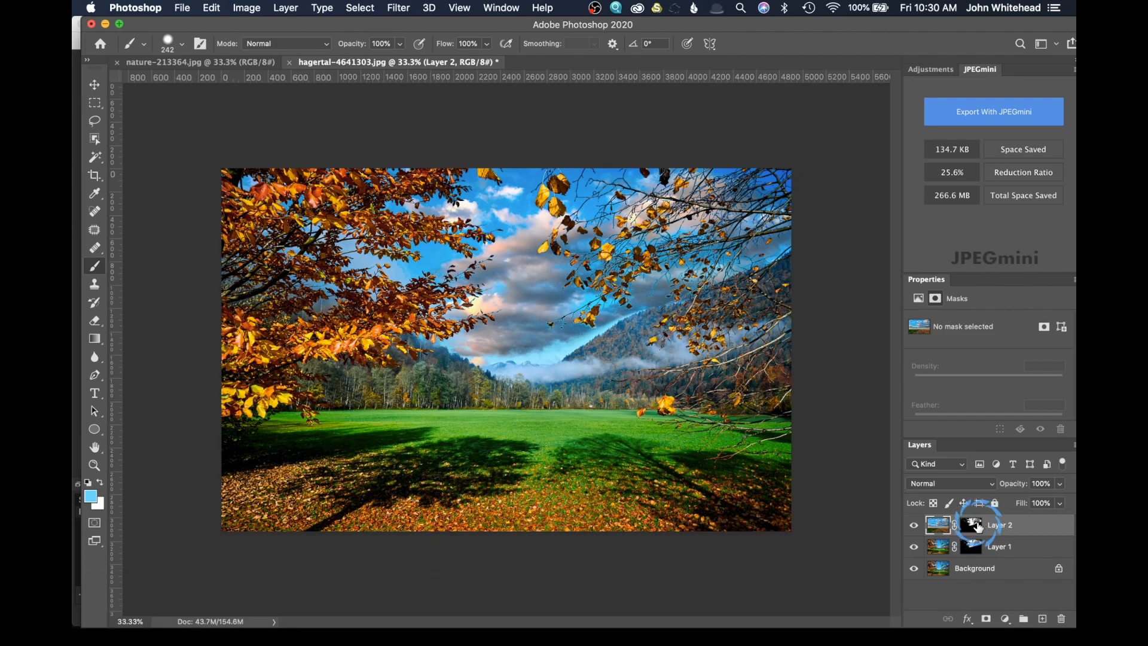
{"action": "mouse_move", "coordinate": [892, 512]}
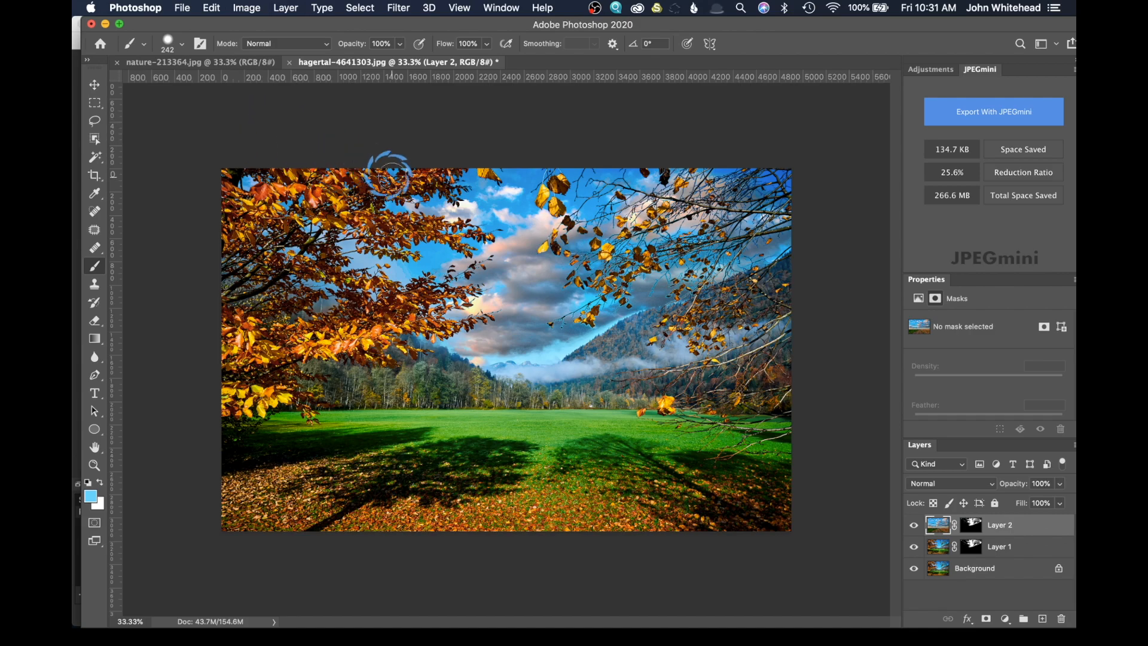
Step: Copy Layer 1's sky mask onto Layer 2 and hide the cloud layer
{"action": "left_click", "coordinate": [913, 527]}
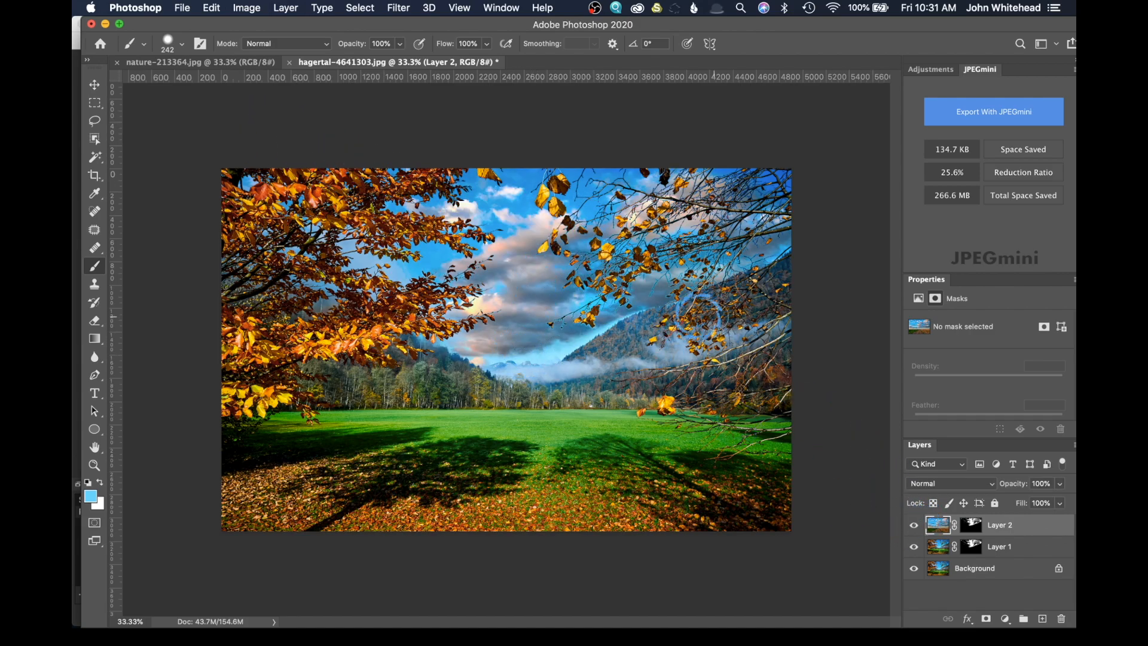
{"action": "left_click_drag", "start_coordinate": [1039, 483], "coordinate": [1025, 483]}
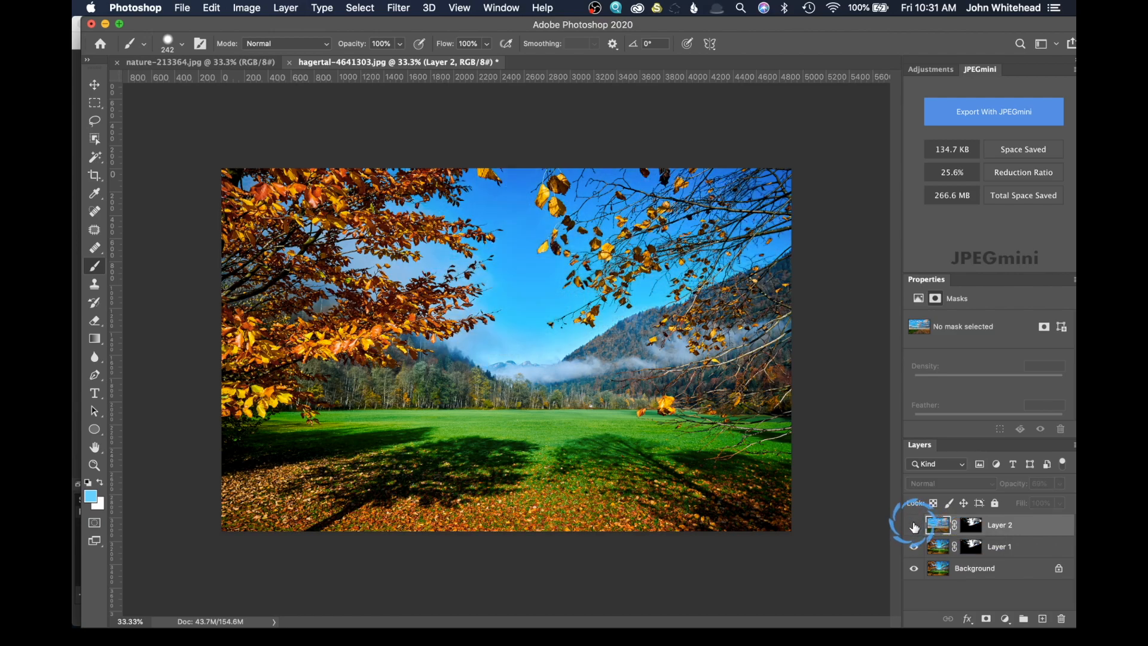
Step: Show Layer 2, set its opacity to 69%, then hide it to compare
{"action": "left_click", "coordinate": [913, 524]}
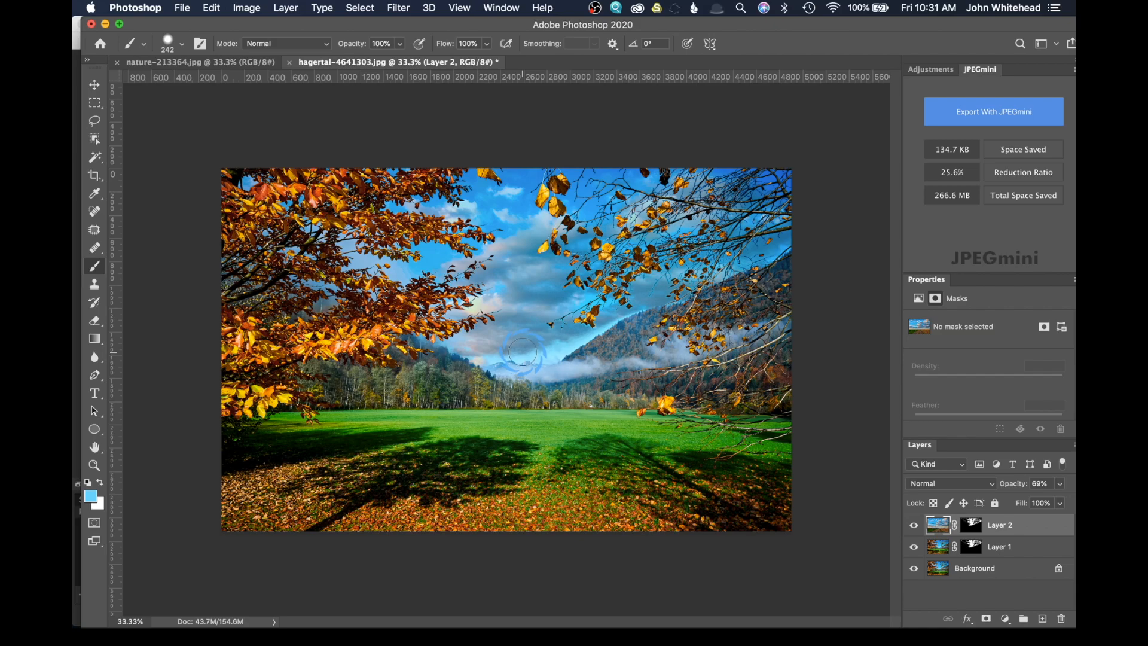
{"action": "left_click_drag", "start_coordinate": [523, 353], "coordinate": [501, 348]}
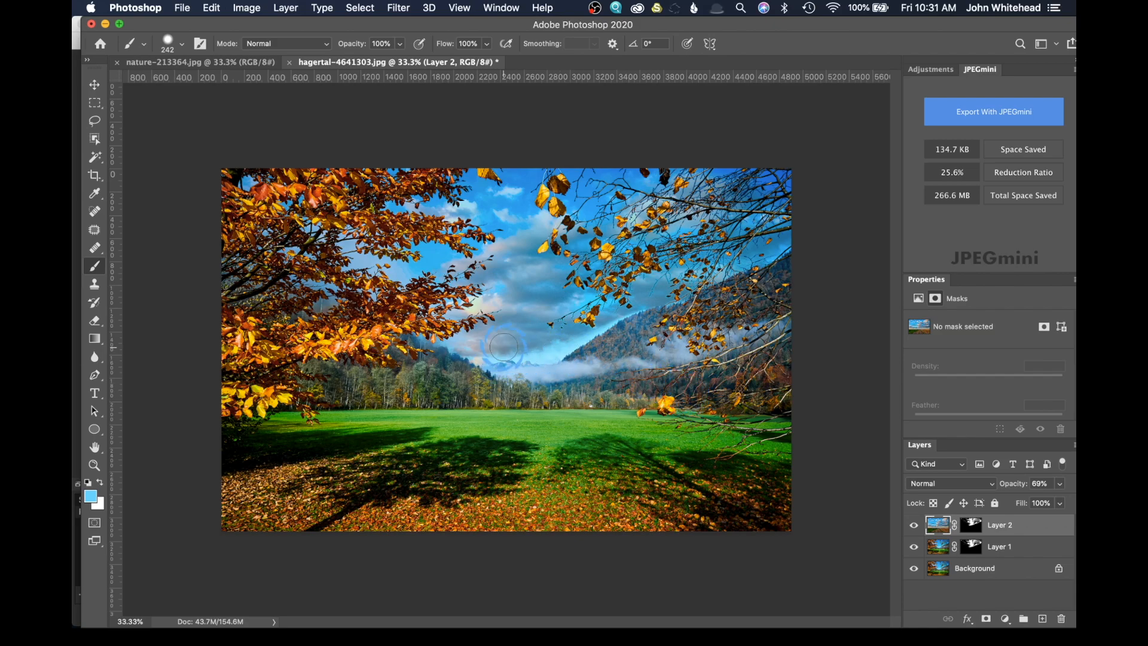
{"action": "mouse_move", "coordinate": [625, 355]}
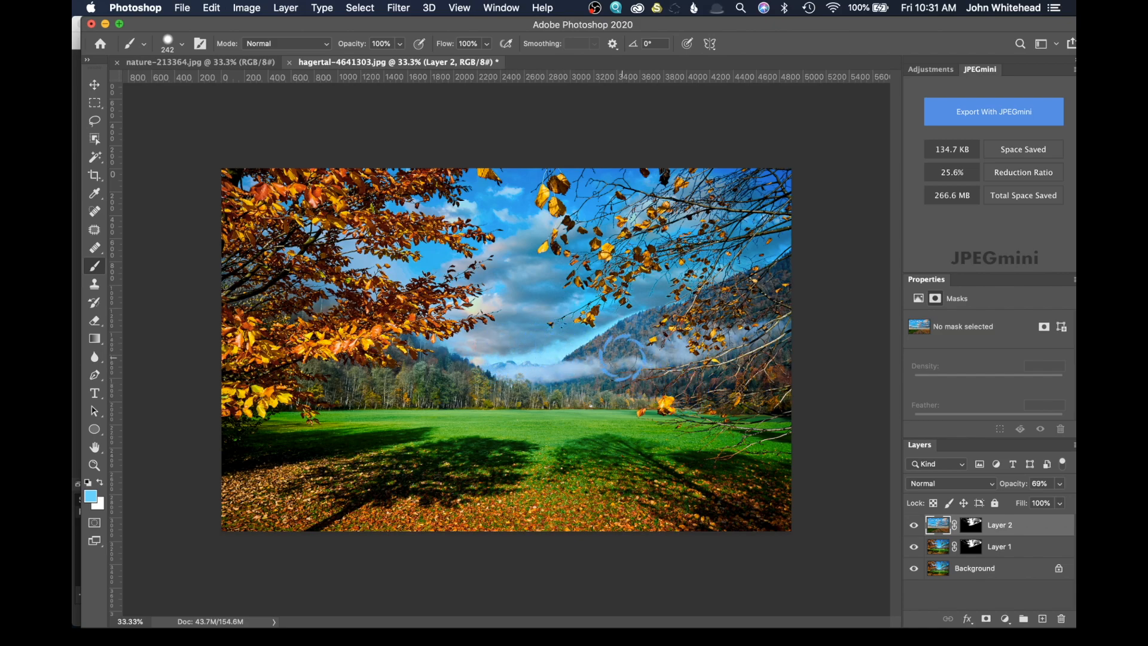
{"action": "left_click", "coordinate": [94, 121]}
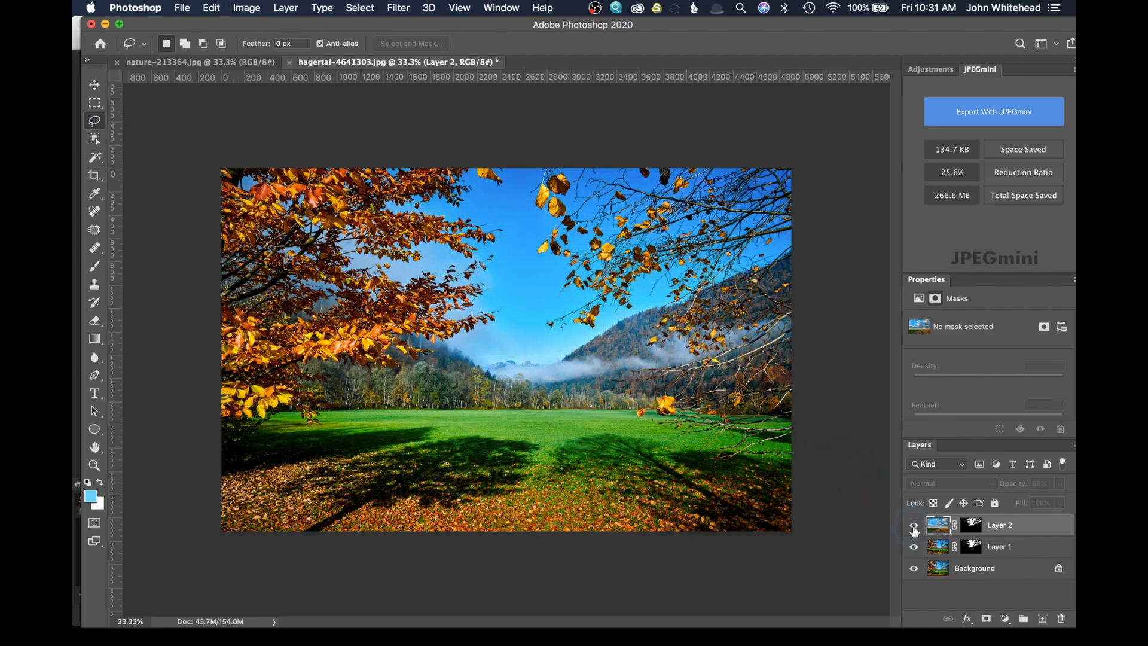
Step: Paint Layer 2's mask with a white 9%-flow brush near the mountains and treeline
{"action": "left_click", "coordinate": [913, 528]}
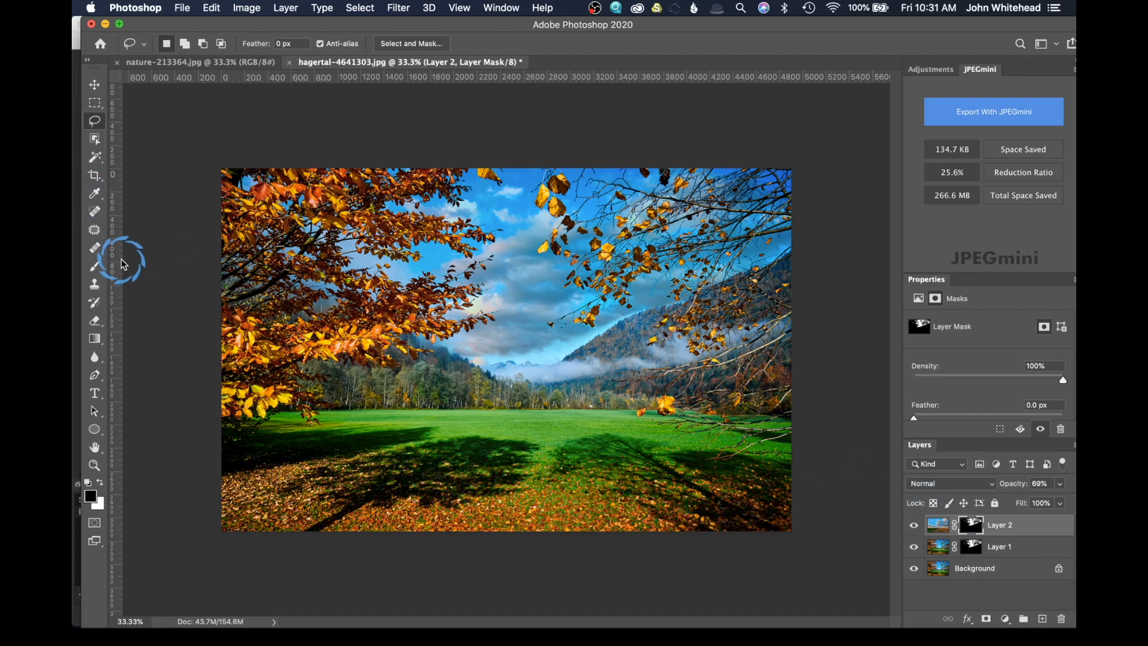
{"action": "left_click", "coordinate": [94, 266]}
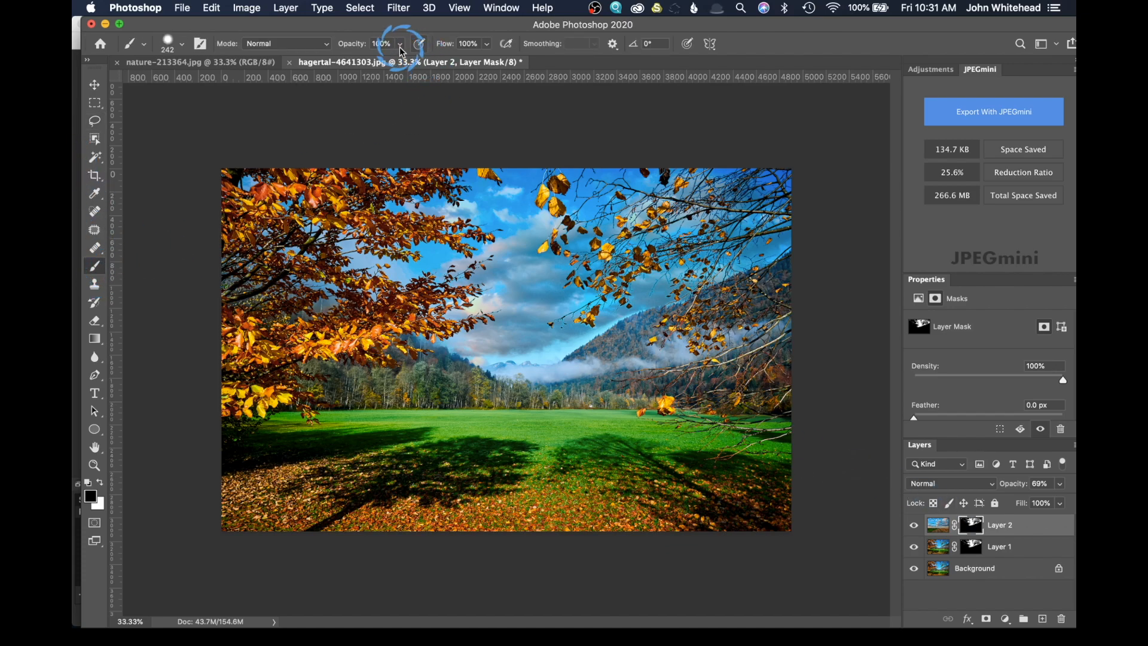
{"action": "left_click", "coordinate": [469, 43]}
{"action": "type", "text": "9"}
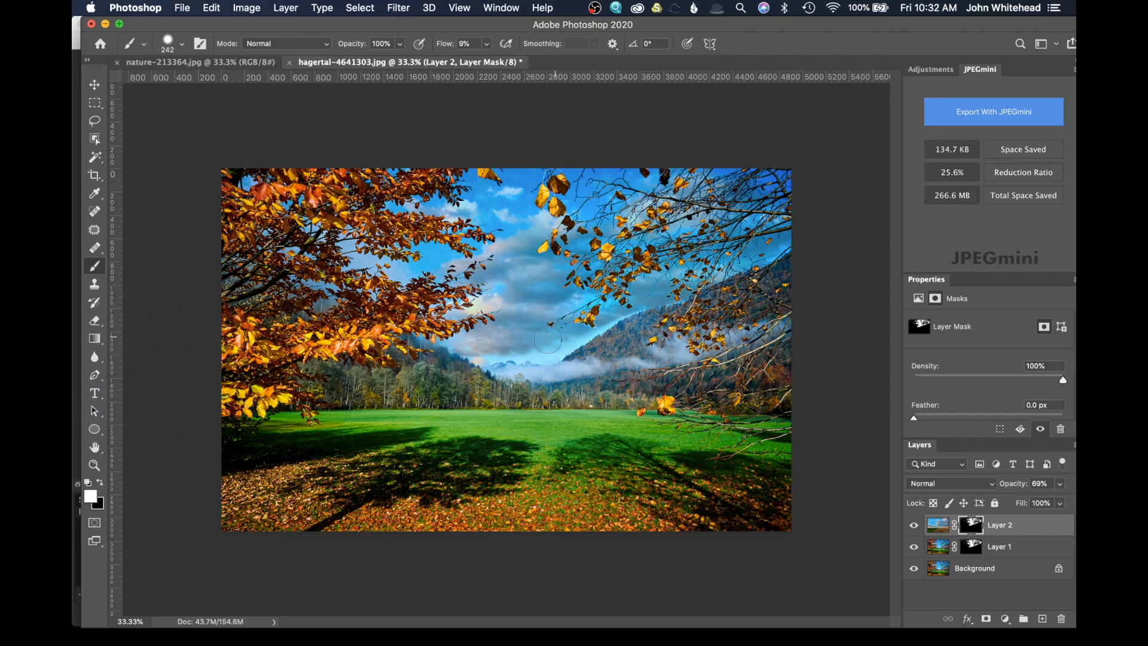
{"action": "left_click_drag", "start_coordinate": [546, 340], "coordinate": [574, 344]}
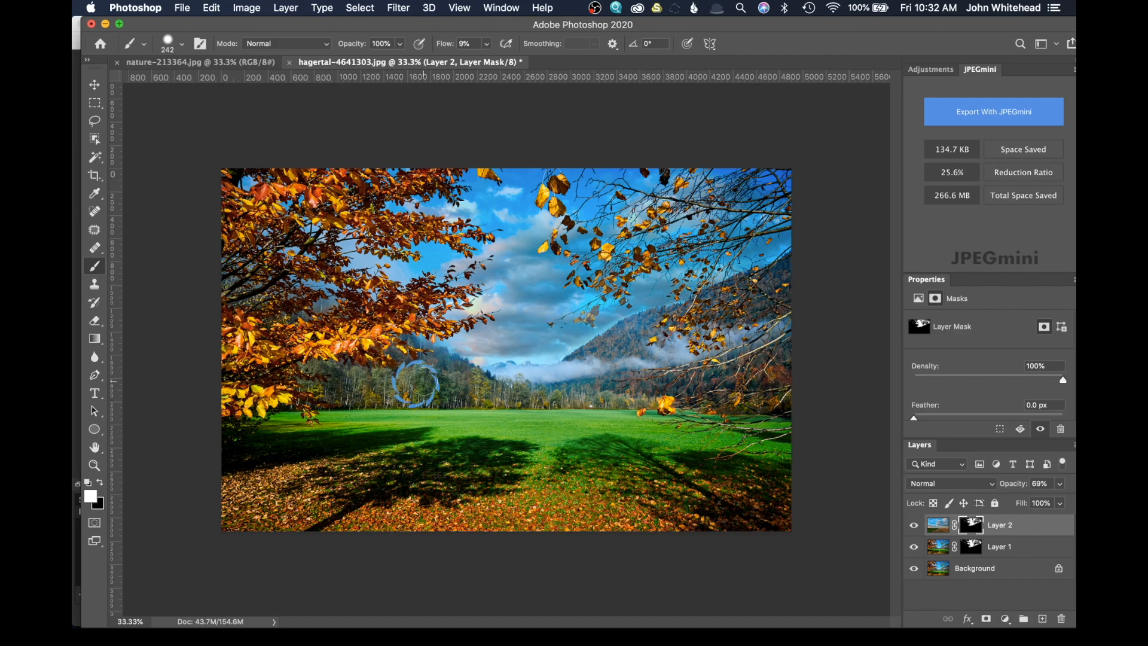
{"action": "left_click_drag", "start_coordinate": [417, 381], "coordinate": [487, 278]}
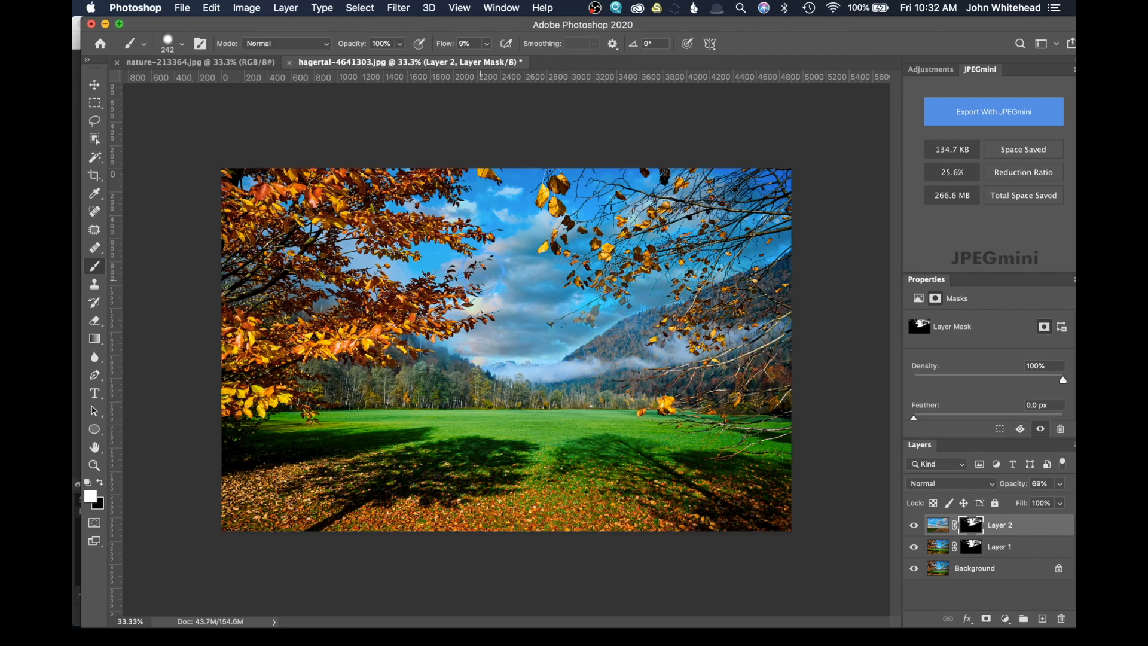